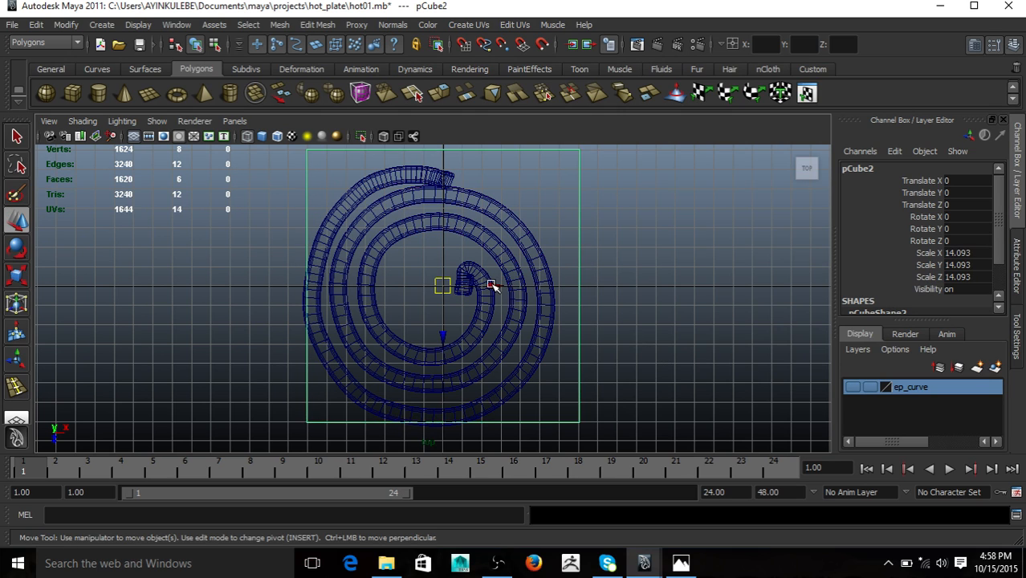
- Enlarge pCube2 into a wide thin slab covering the coil and set the coil onto its top surface
drag(492, 285, 440, 313)
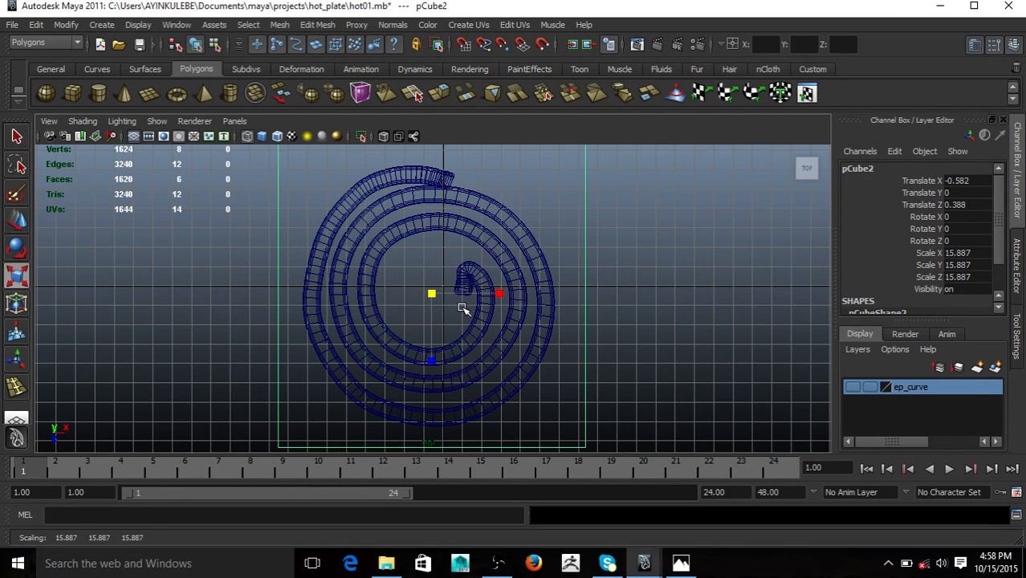
mouse_move(476, 335)
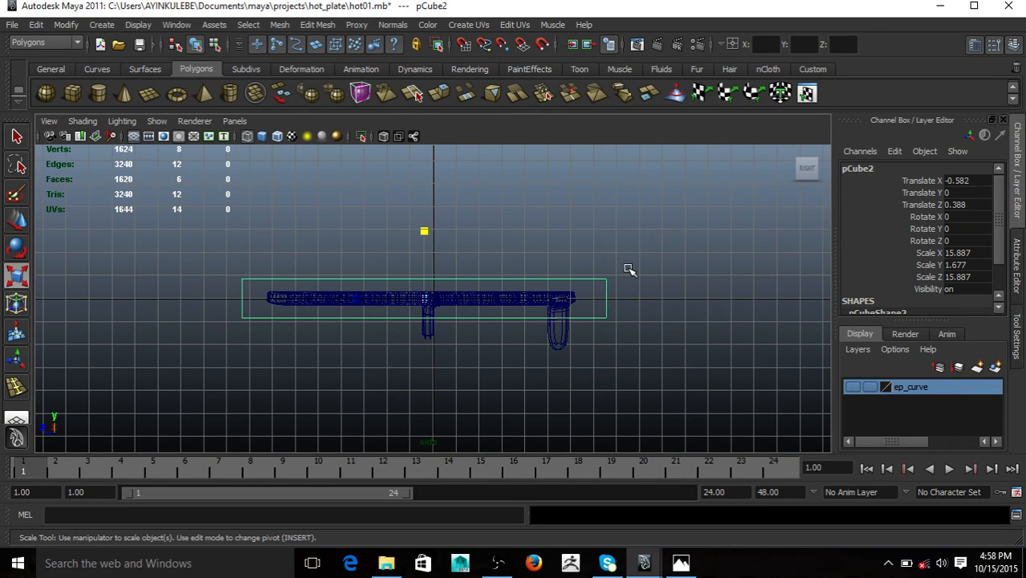
drag(630, 268, 619, 405)
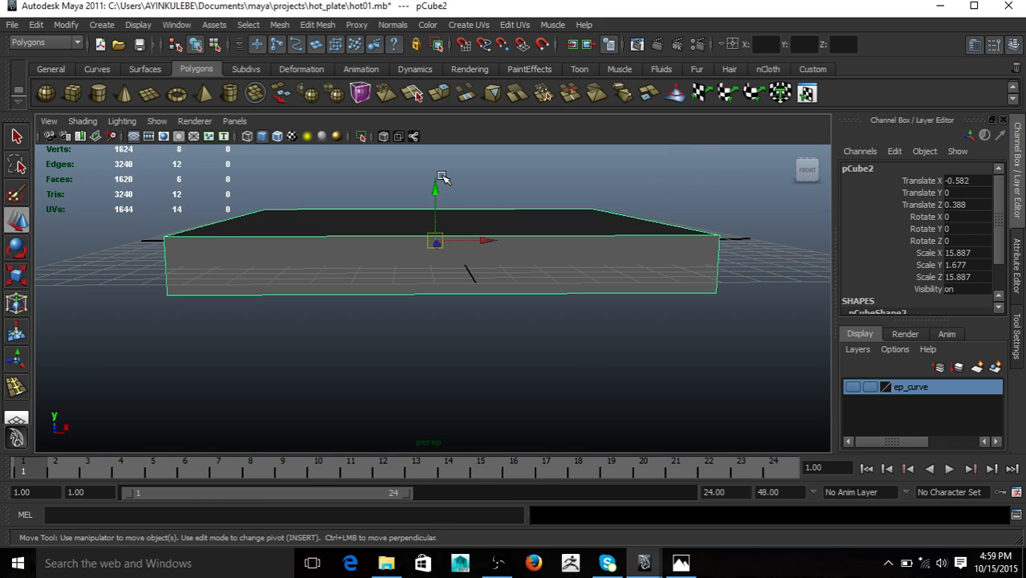
drag(434, 189, 433, 216)
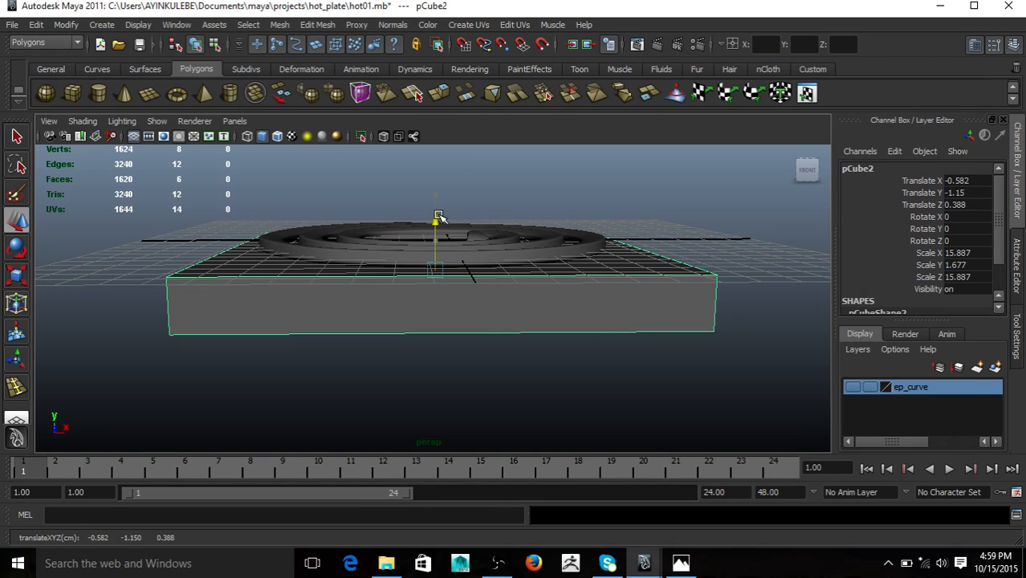
click(433, 233)
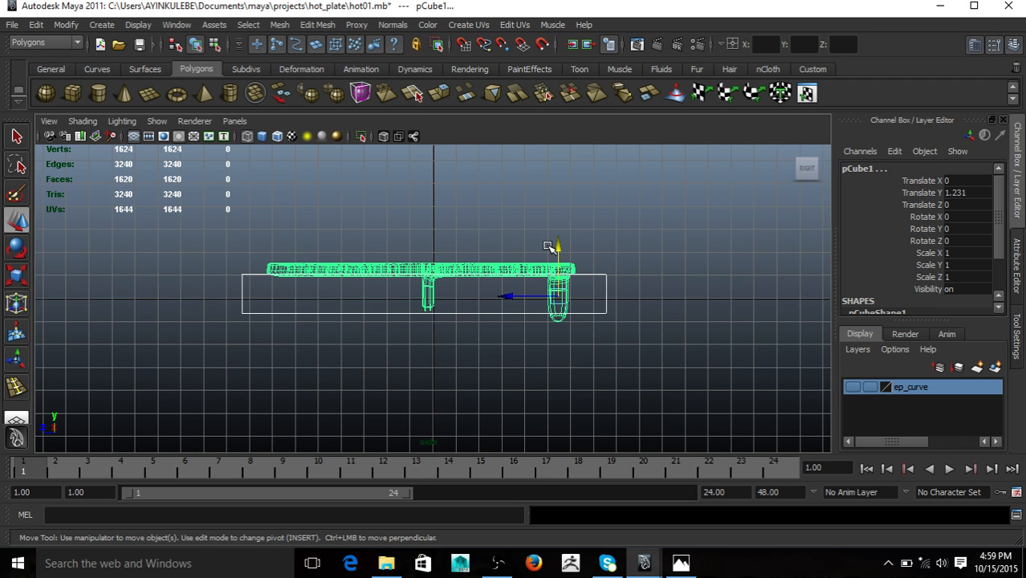
drag(559, 244, 559, 228)
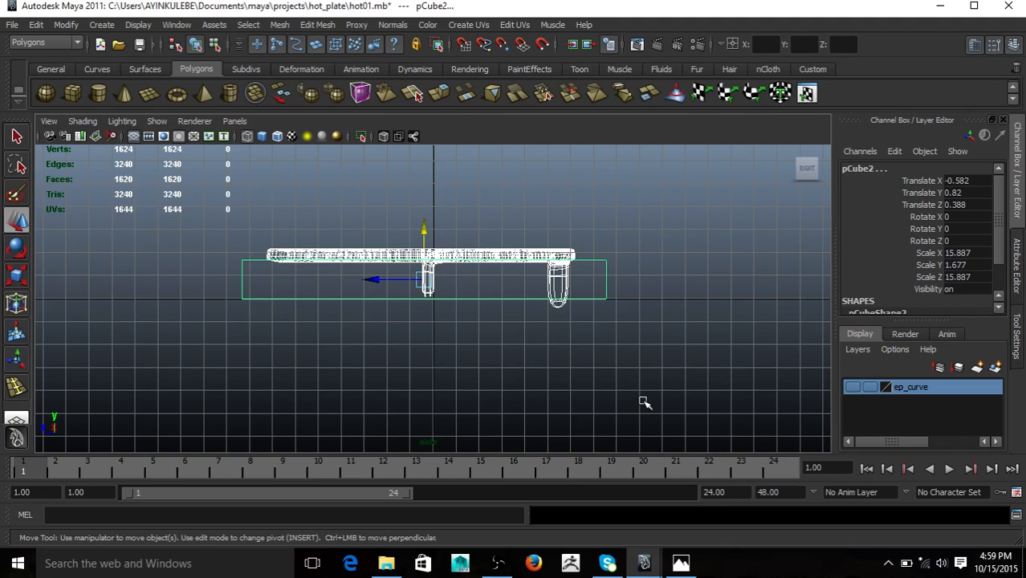
mouse_move(575, 305)
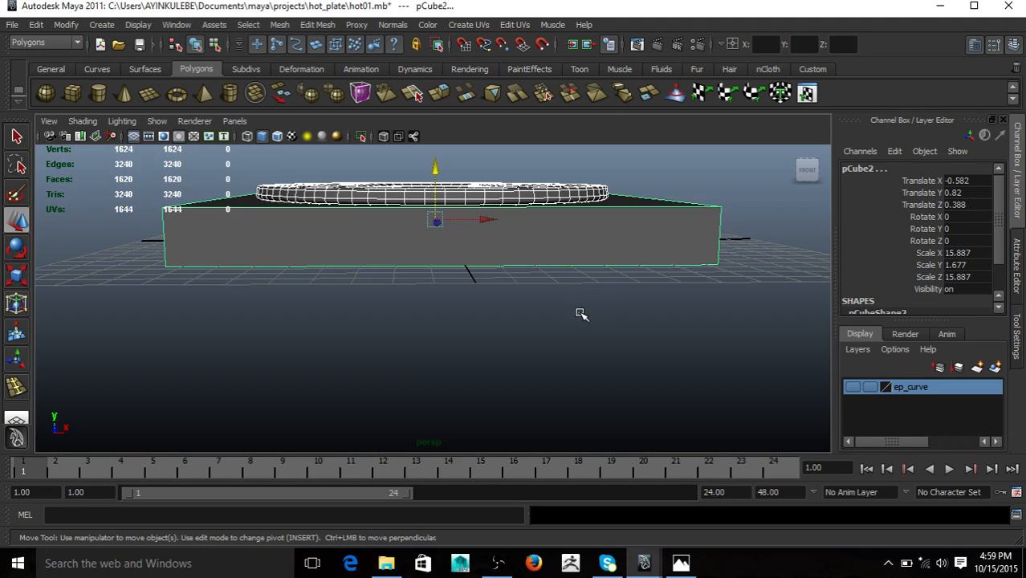
drag(581, 313, 531, 337)
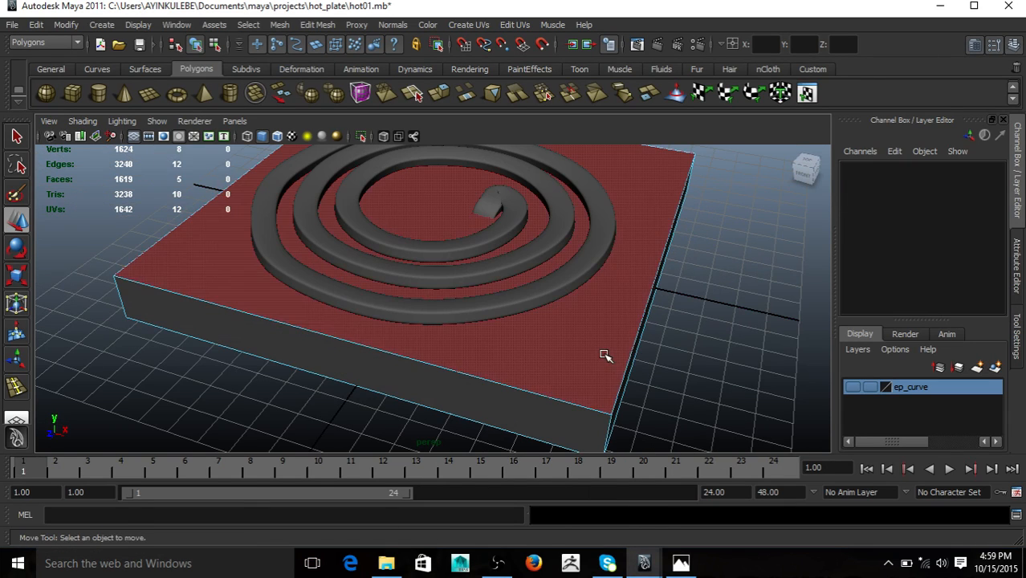
click(681, 562)
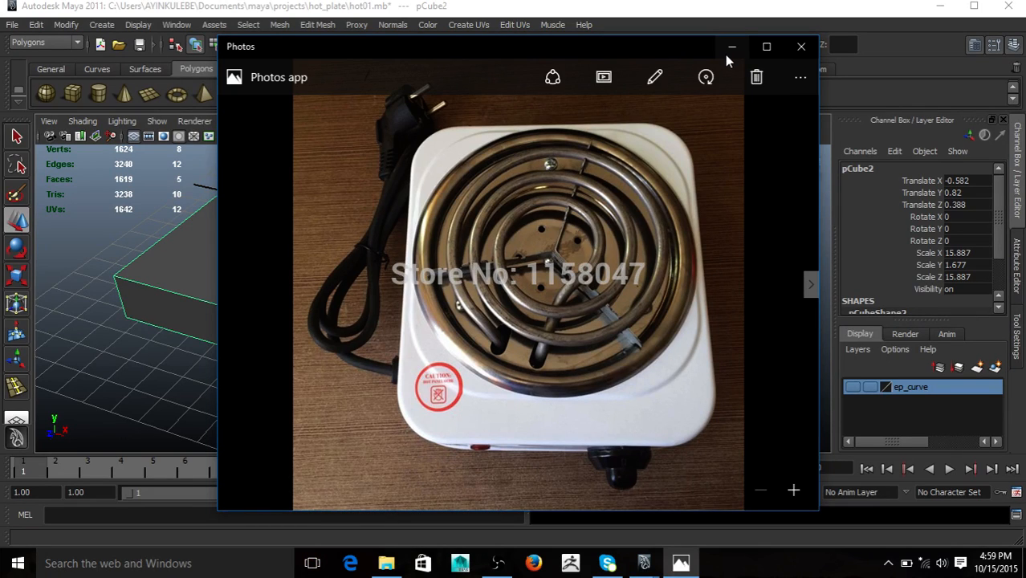
click(802, 45)
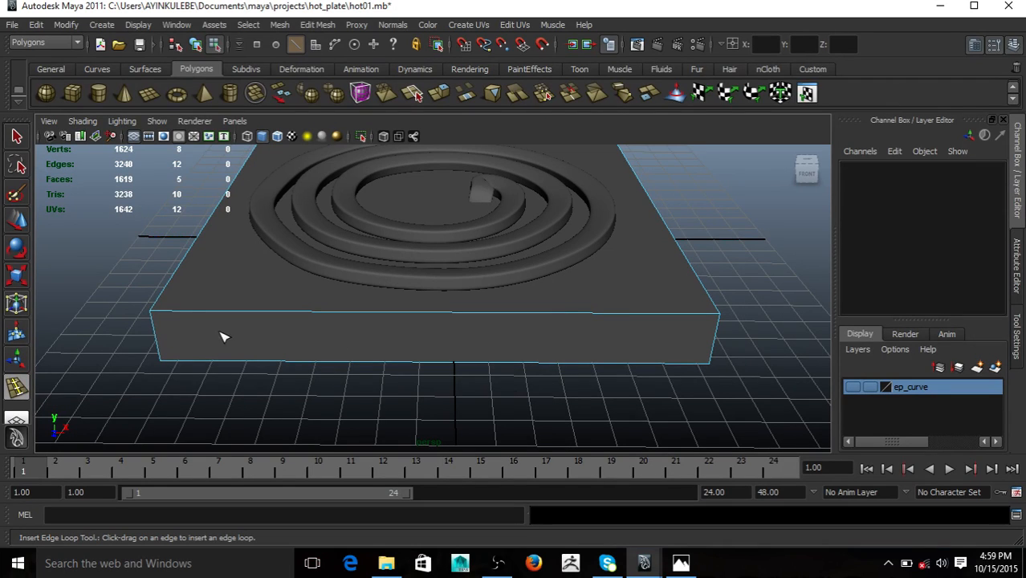
mouse_move(1018, 336)
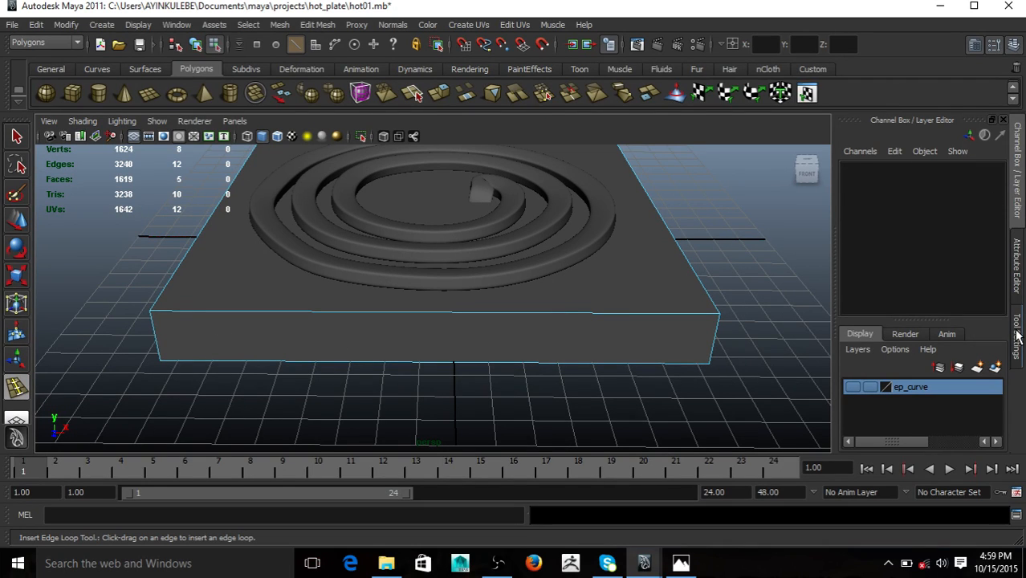
mouse_move(244, 347)
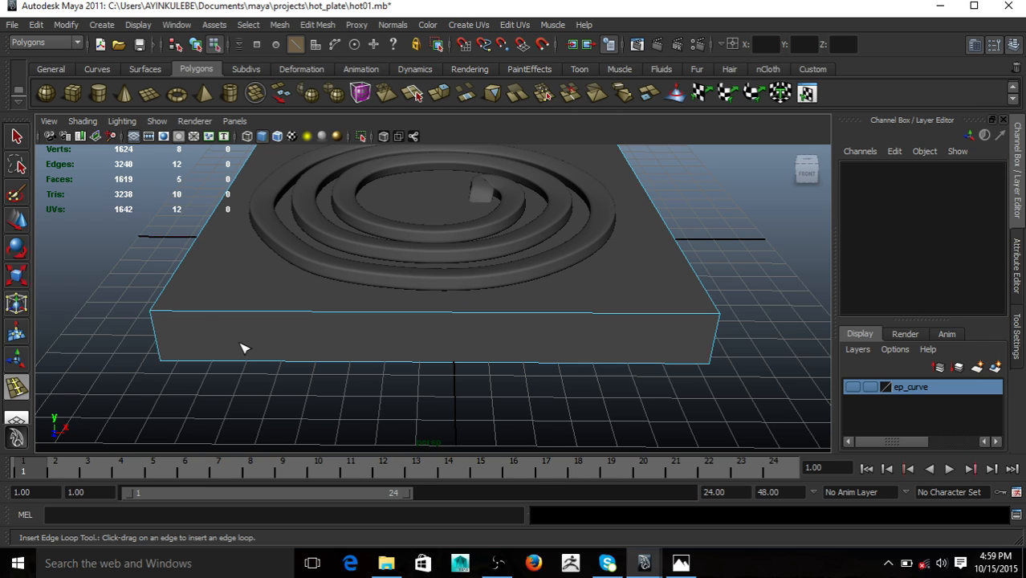
mouse_move(1005, 399)
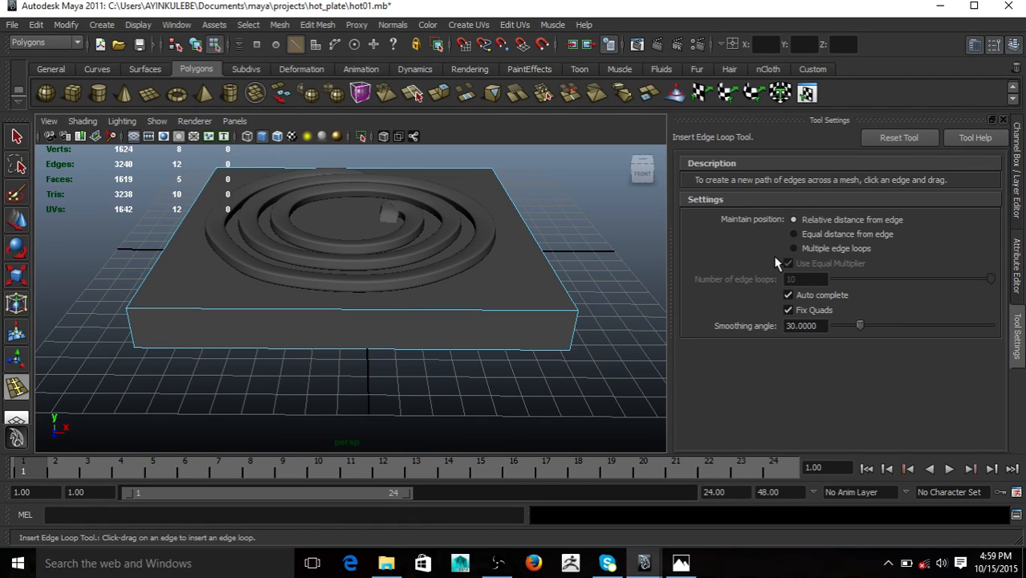
- Set the Insert Edge Loop Tool's placement option before adding loops to the slab sides
click(793, 247)
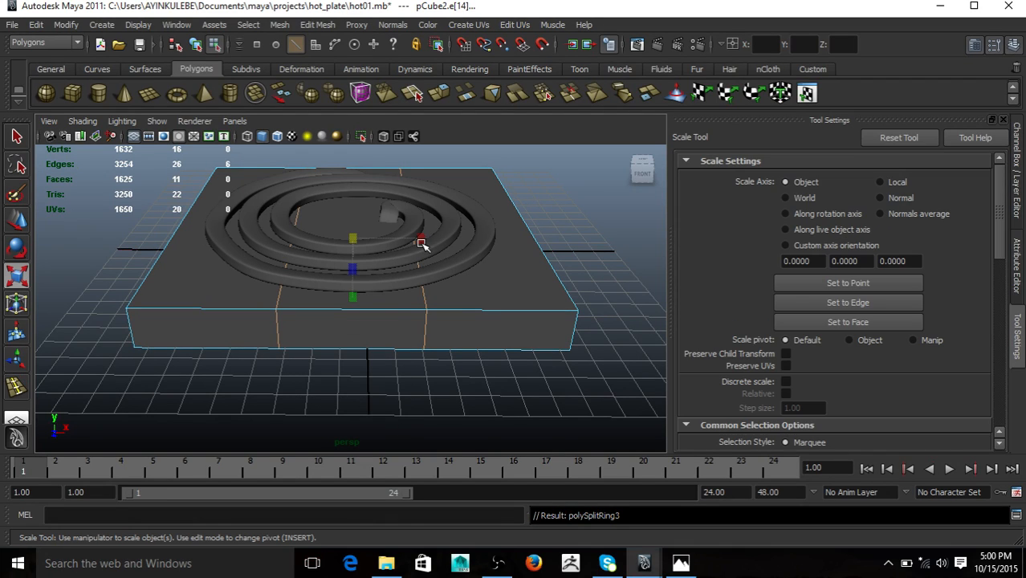
- Scale the inserted edge loops outward toward the plate corners to tighten its rounded-square smoothing
drag(420, 244, 481, 239)
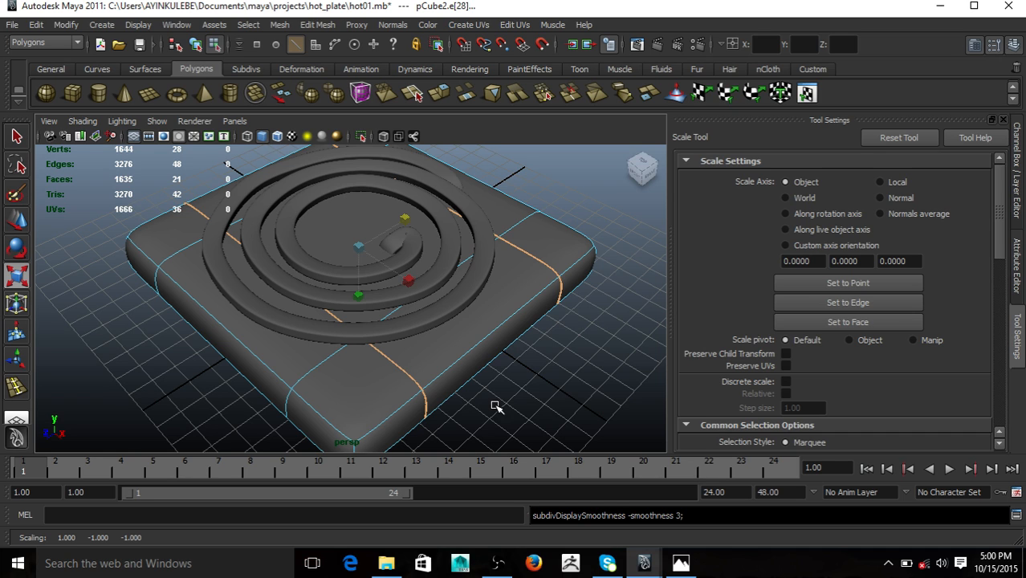
click(681, 563)
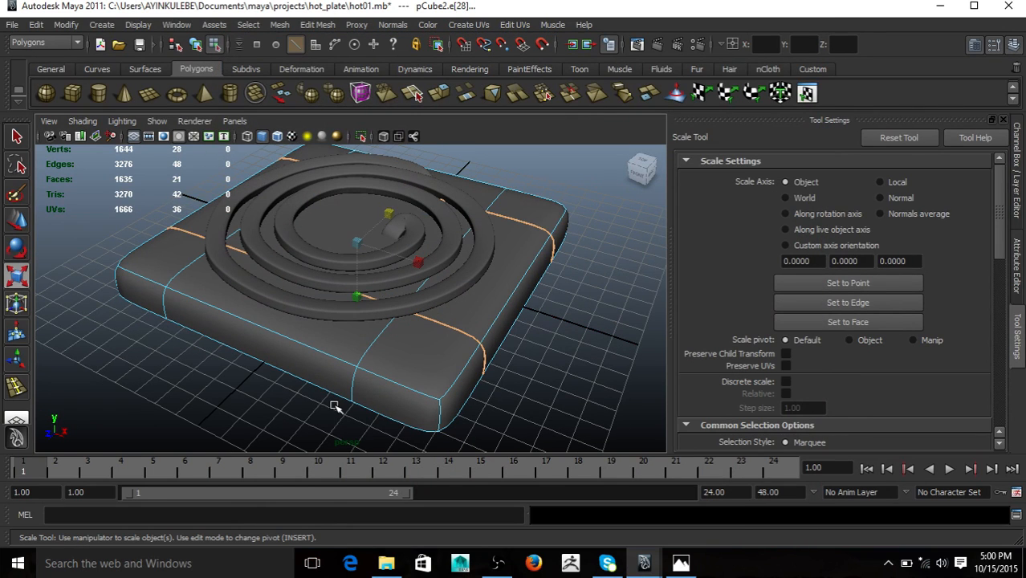
drag(335, 404, 50, 390)
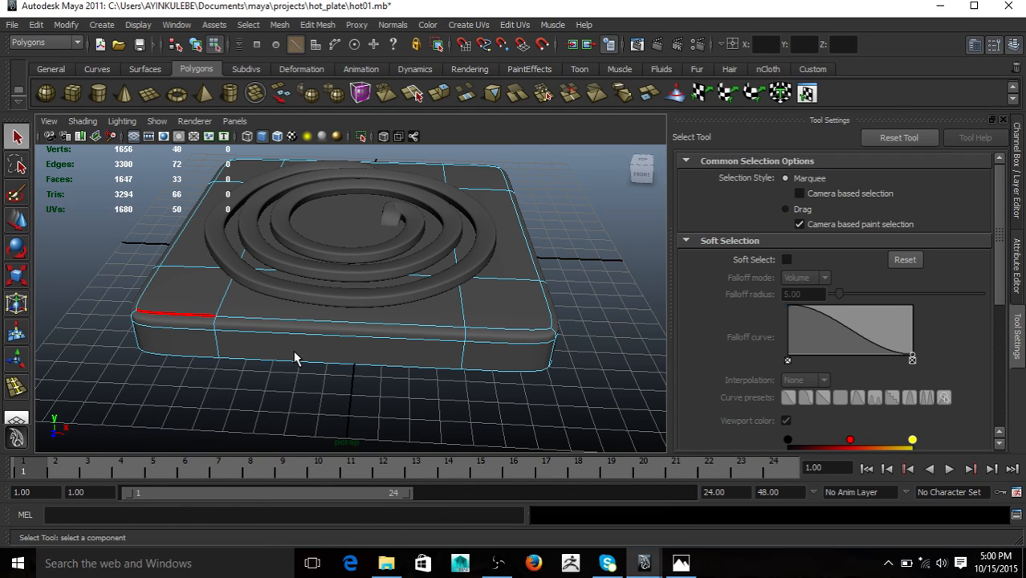
key(space)
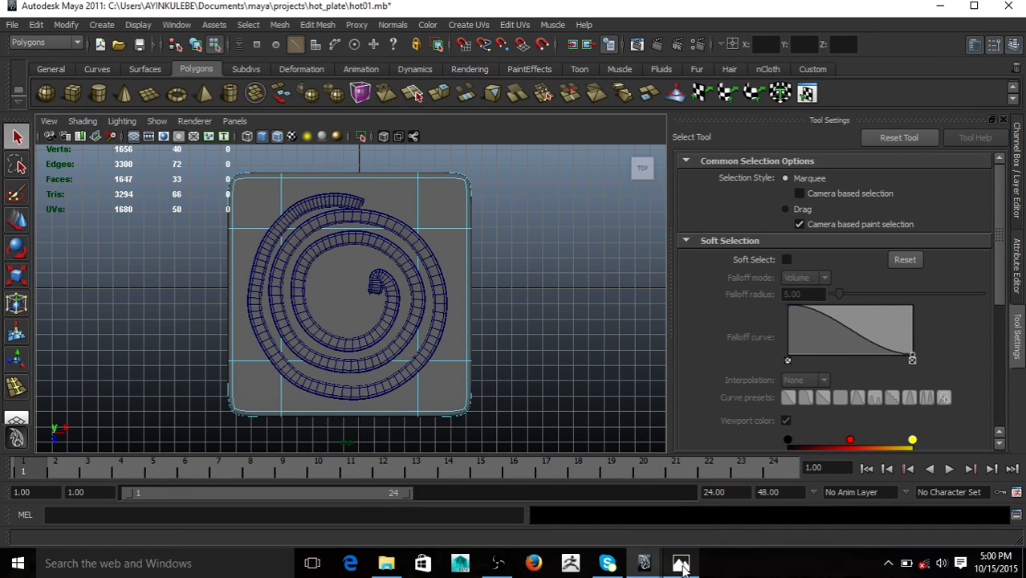
click(681, 562)
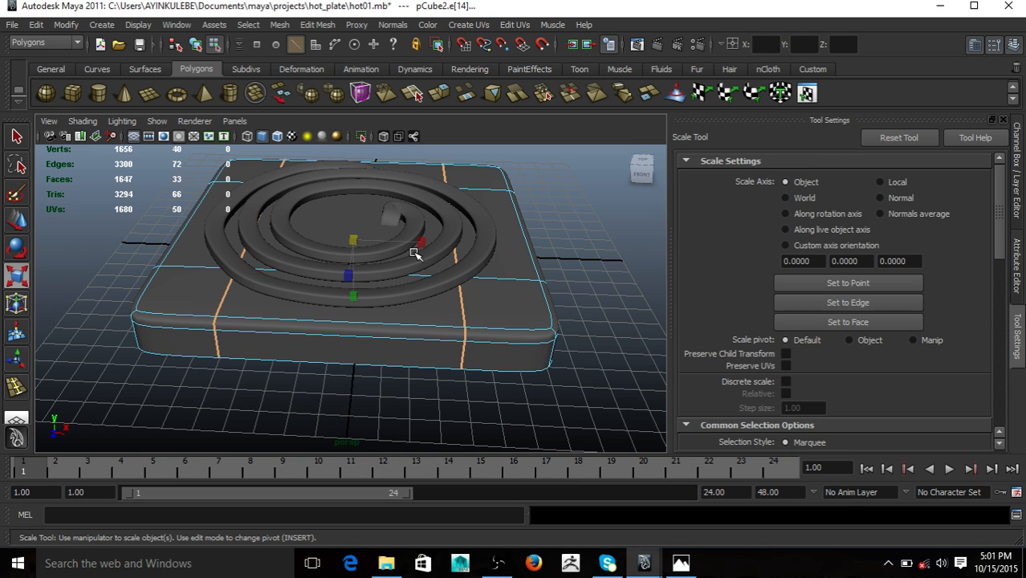
- Spread the newest edge loops further toward the plate edges, refining the rounded corner tightness
drag(421, 240, 394, 241)
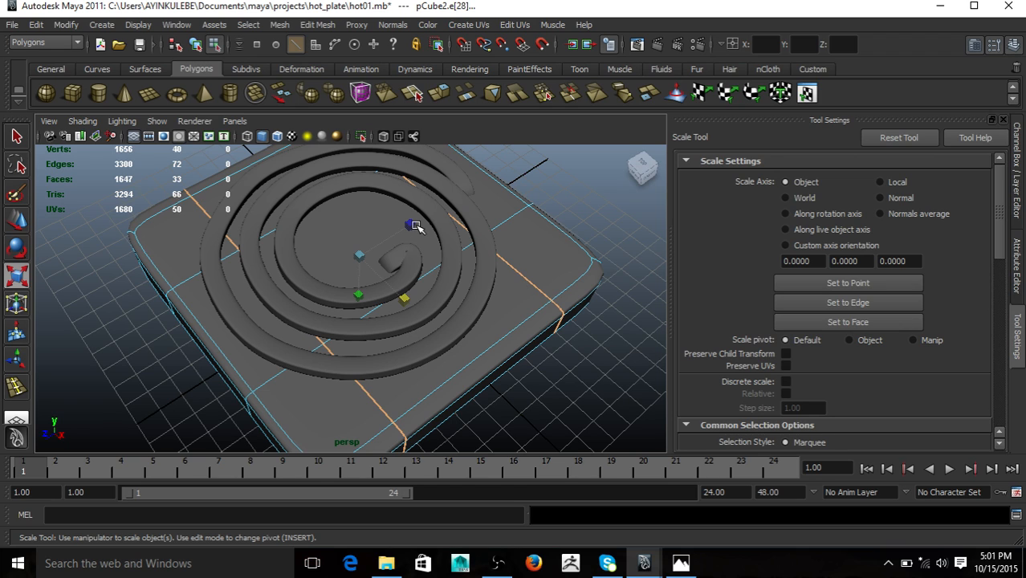
drag(414, 225, 510, 370)
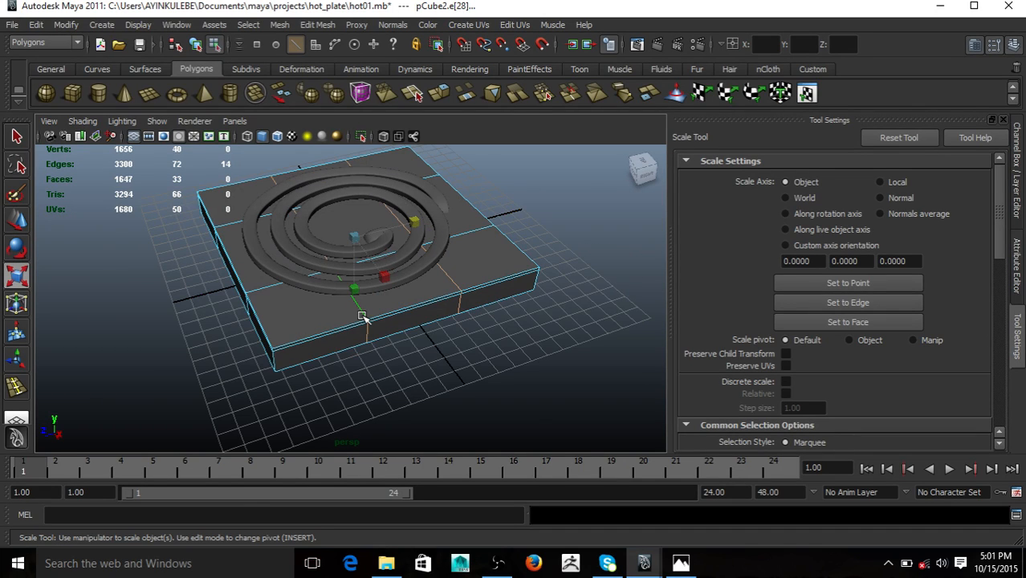
drag(361, 313, 453, 286)
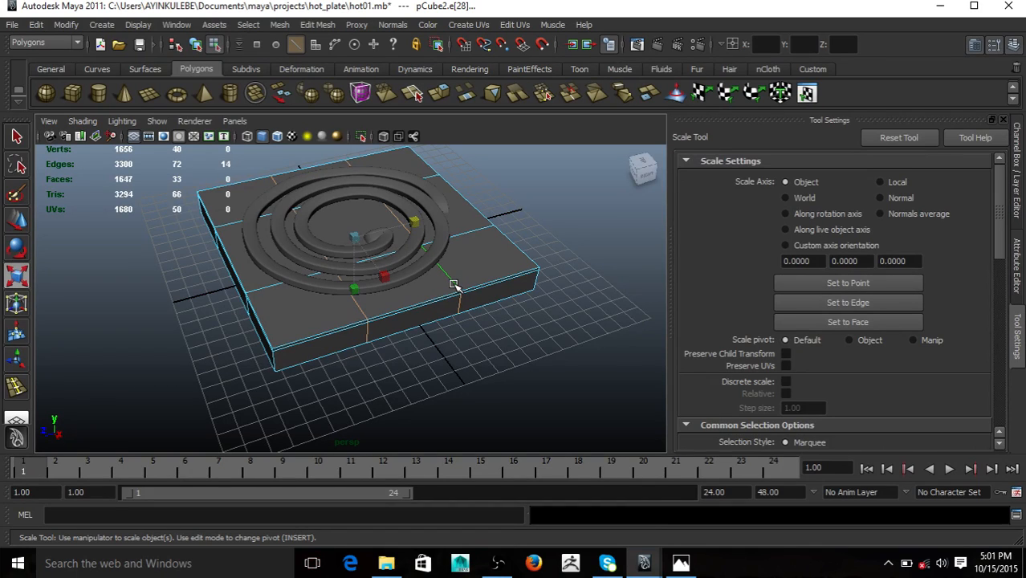
- Preview the base smoothed, tighten its lower edge loop via the marking menu, and return it to Object Mode
key(3)
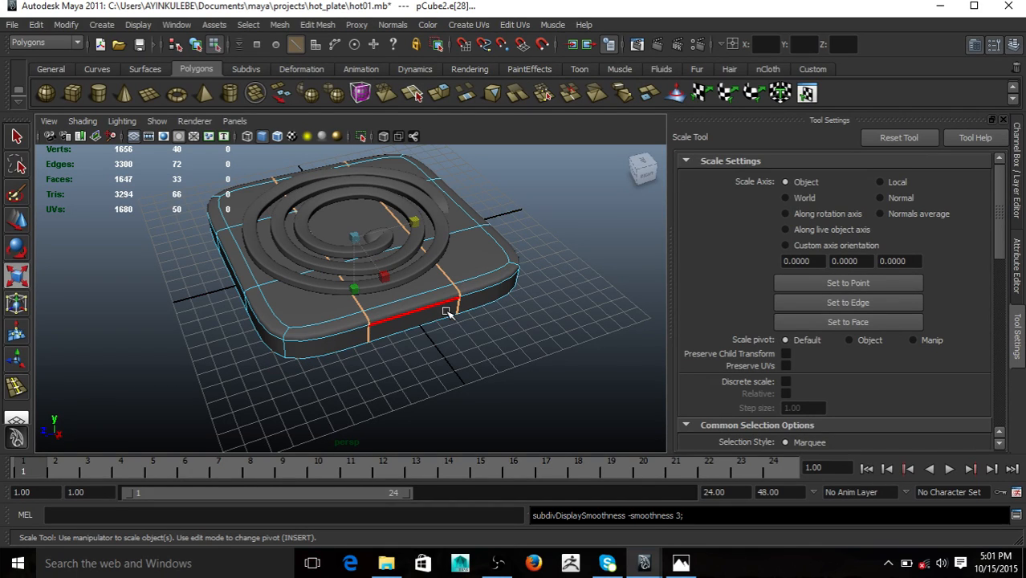
right_click(437, 277)
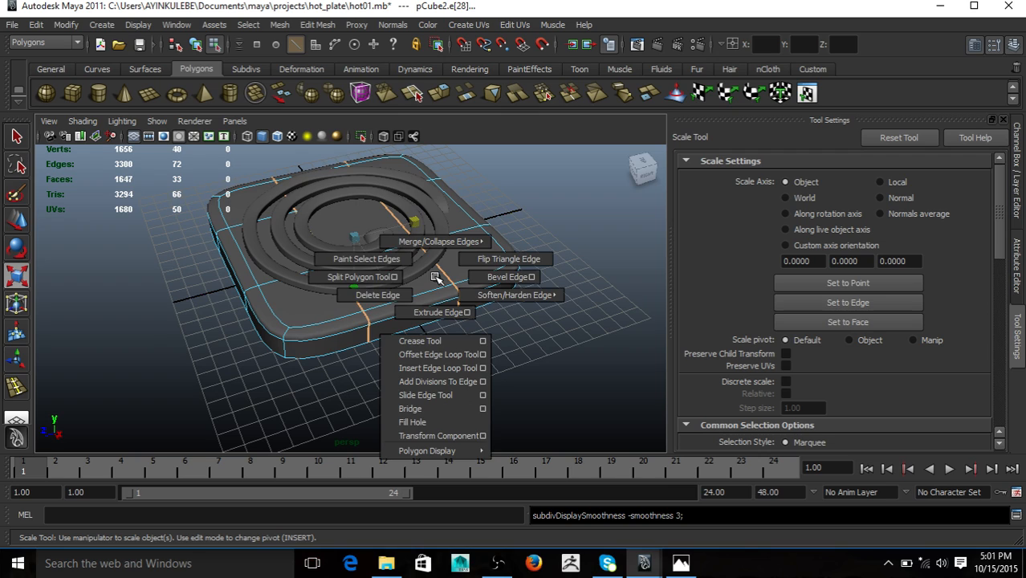
click(377, 295)
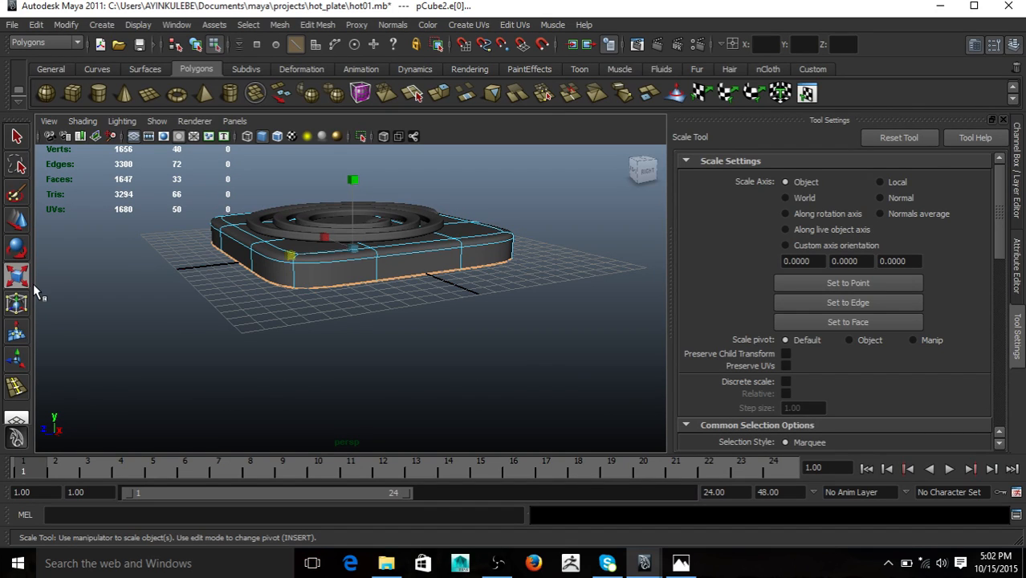
right_click(315, 270)
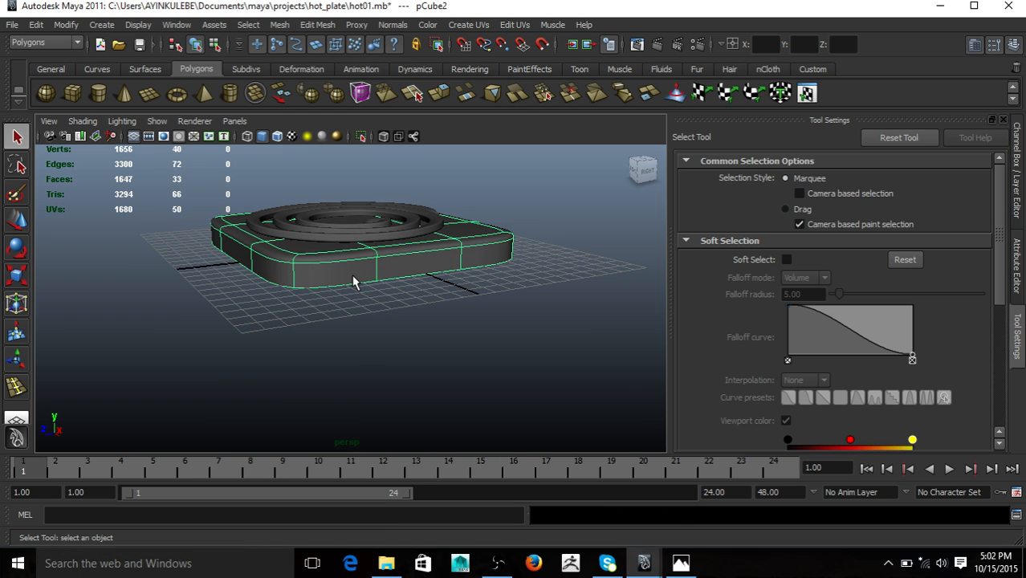
click(681, 562)
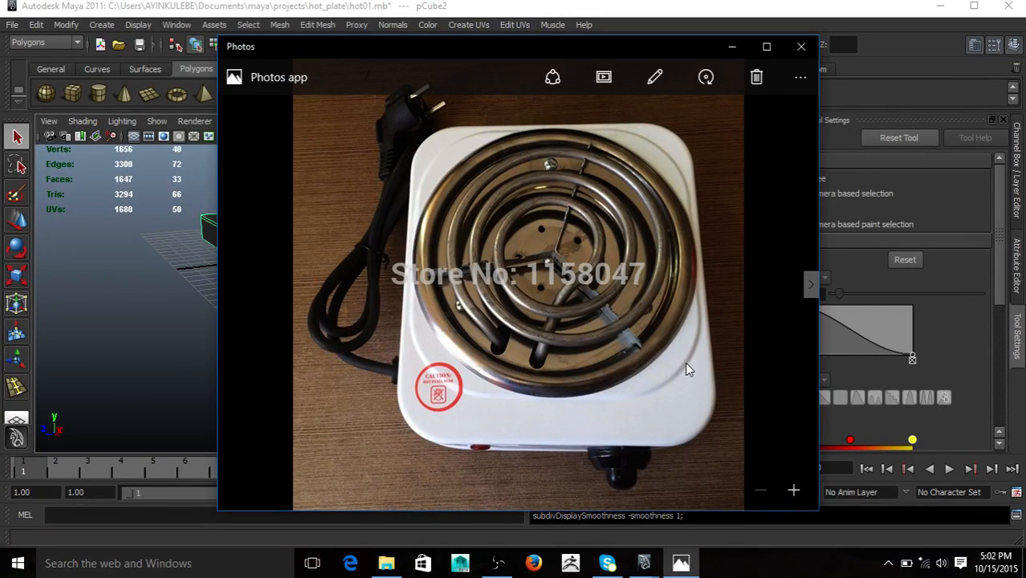
mouse_move(697, 360)
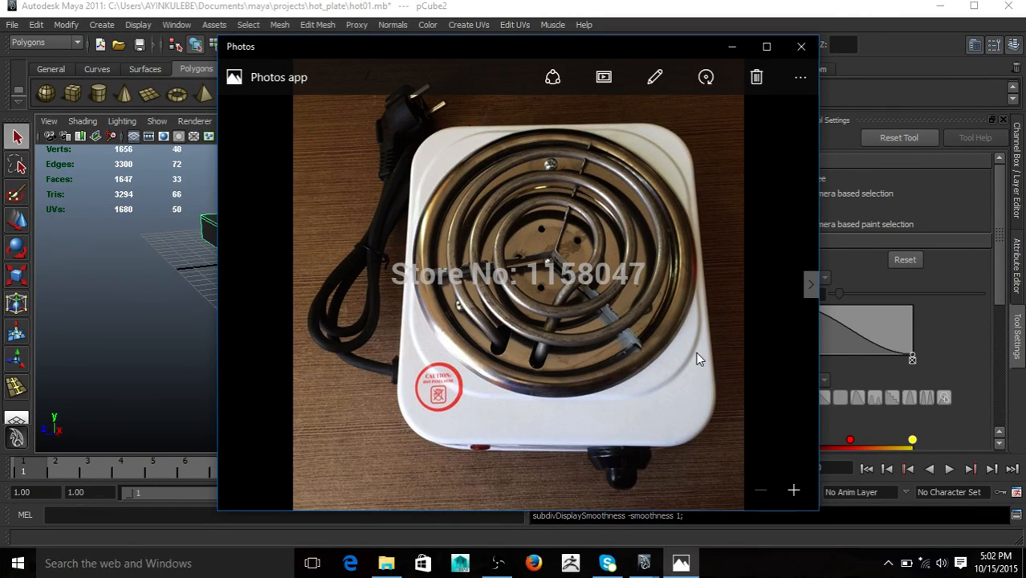
- Return from the hot plate reference photo to the Maya model
click(801, 45)
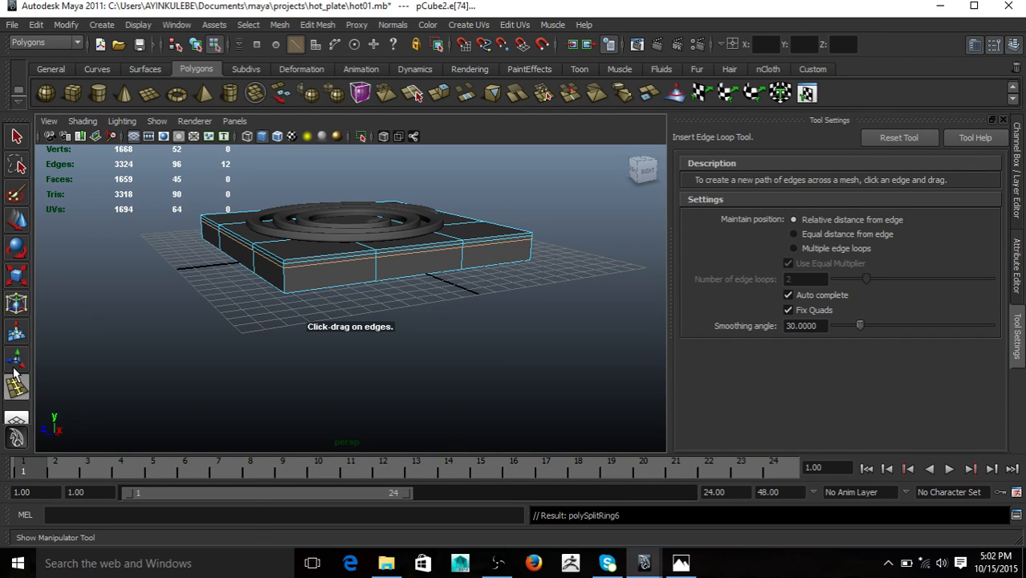
- Finish inserting side edge loops, select a side face of the base and extrude it outward
click(18, 137)
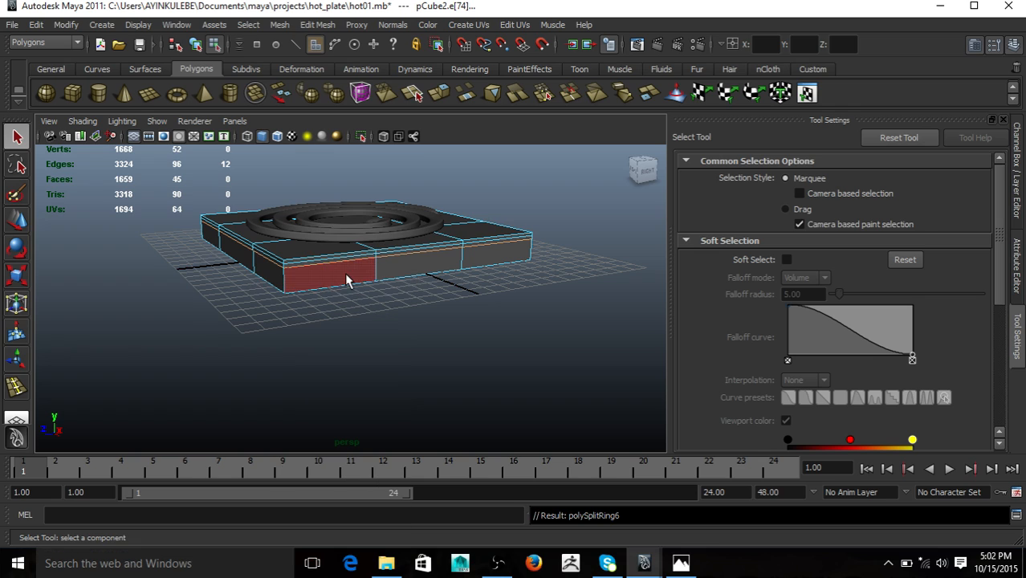
click(414, 272)
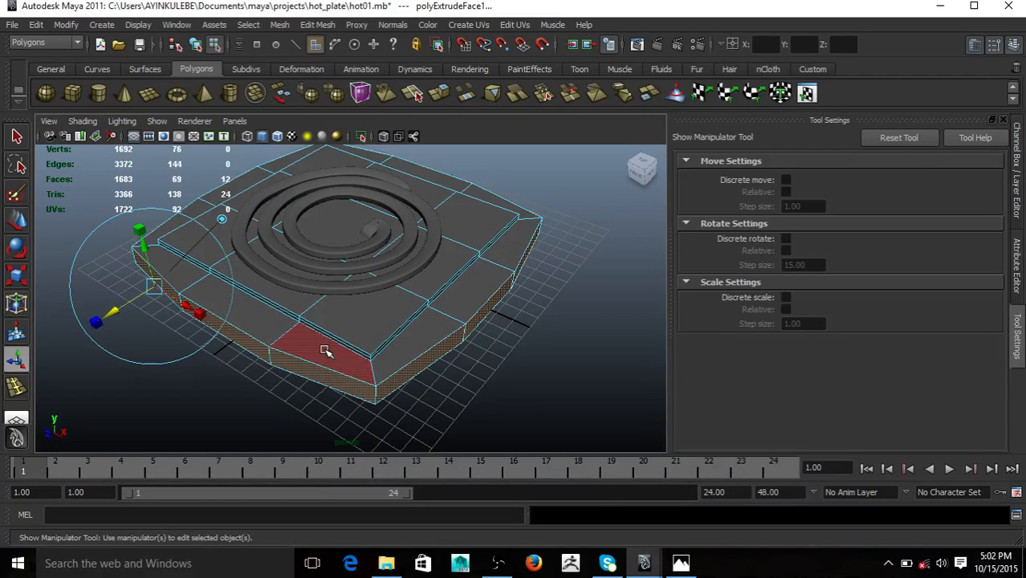
key(3)
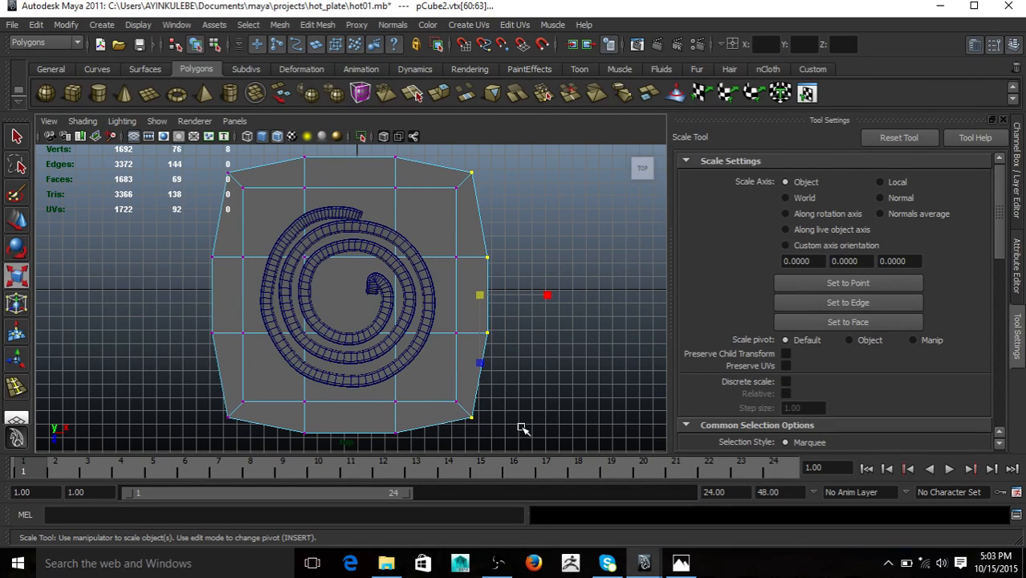
mouse_move(485, 308)
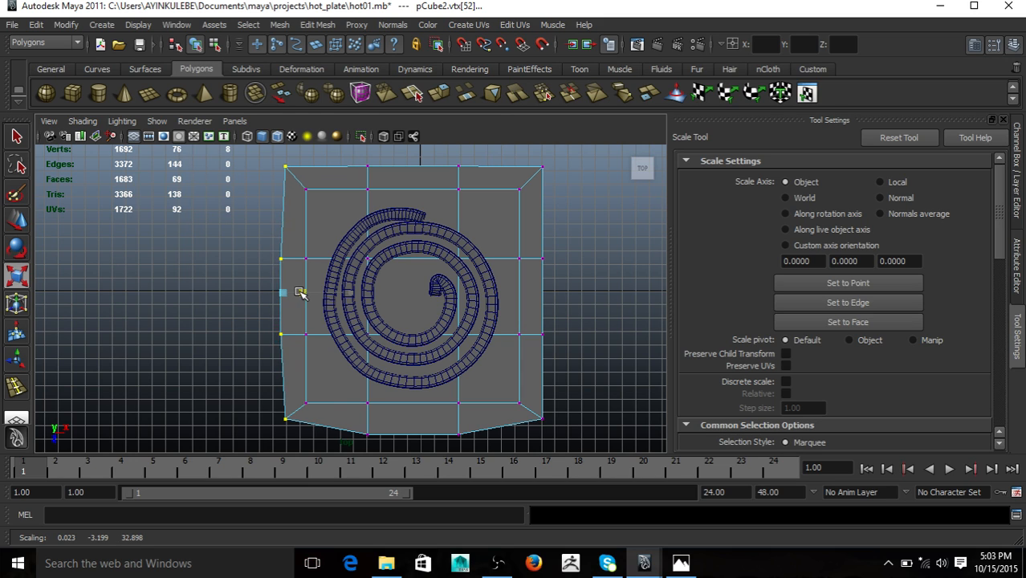
- Scale the left-side vertex row of the base outline straight, then leave vertex editing
drag(299, 293, 217, 293)
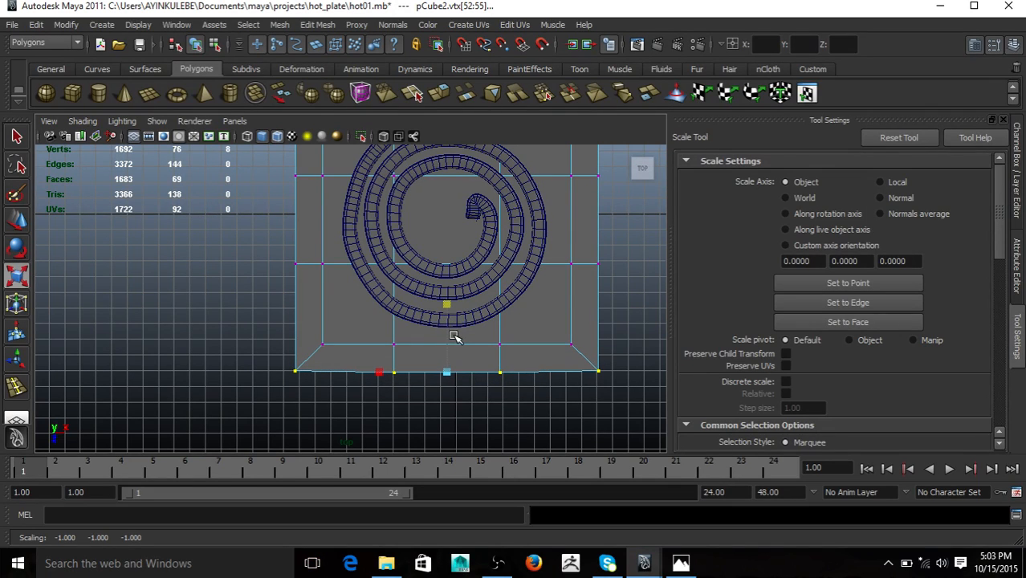
mouse_move(447, 303)
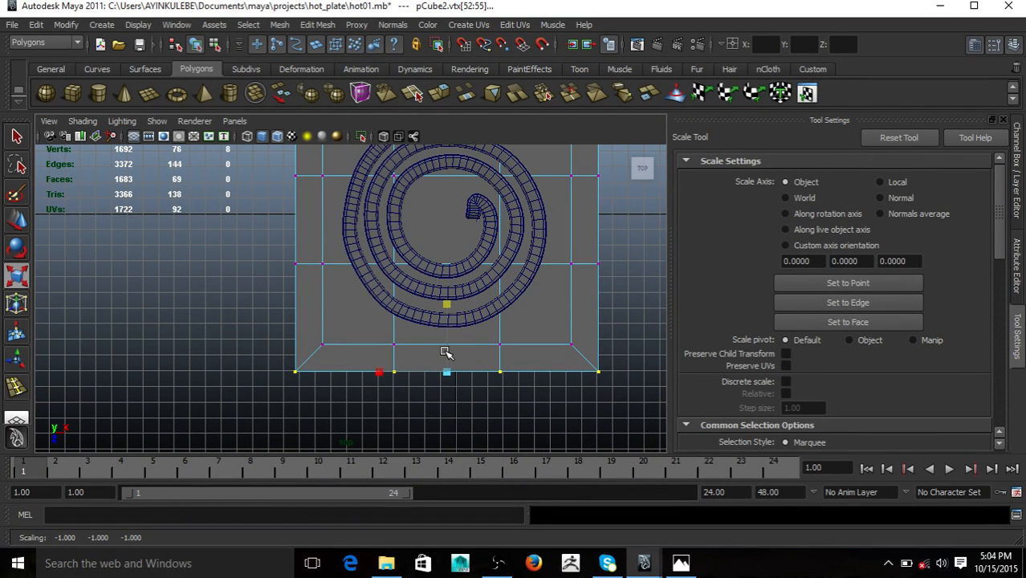
right_click(446, 354)
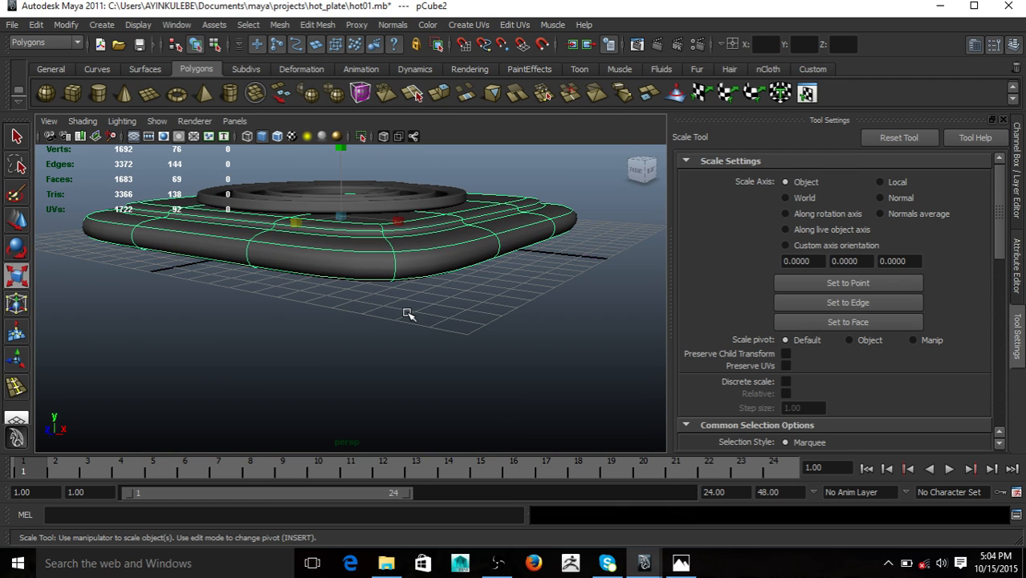
- Compare the rounded base with the reference photo and orbit to view it from the side
click(681, 562)
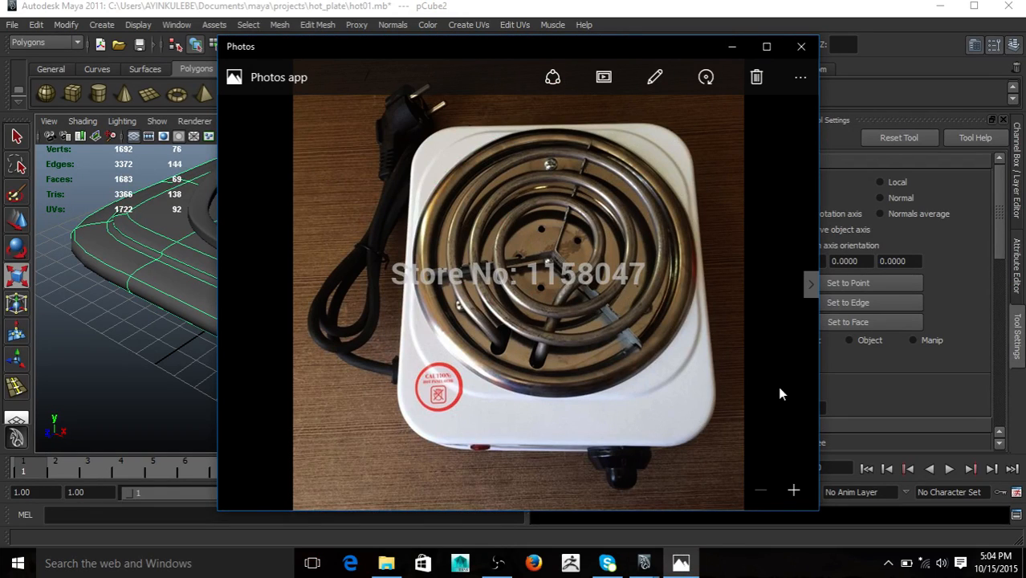
click(801, 45)
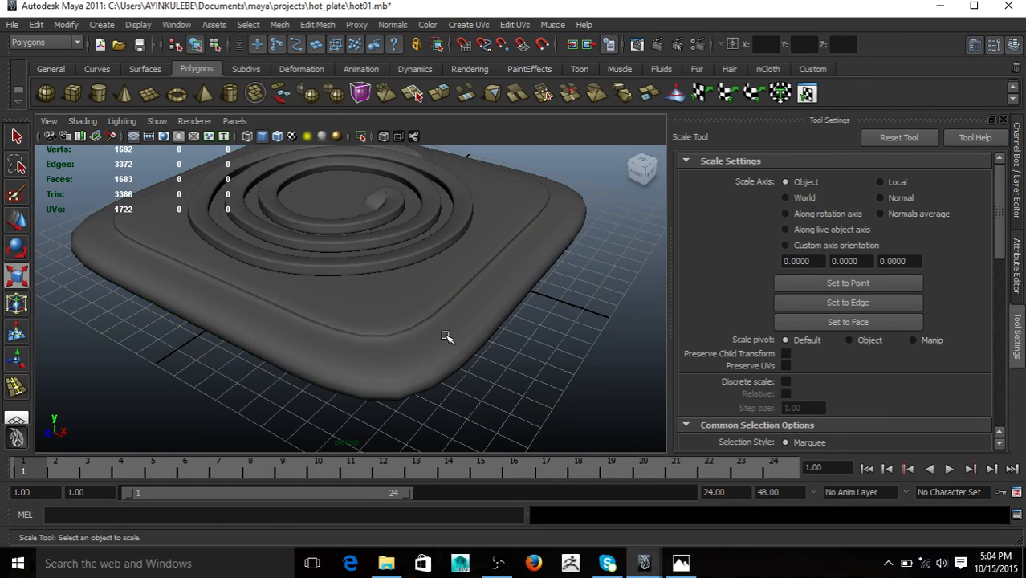
drag(446, 335, 437, 328)
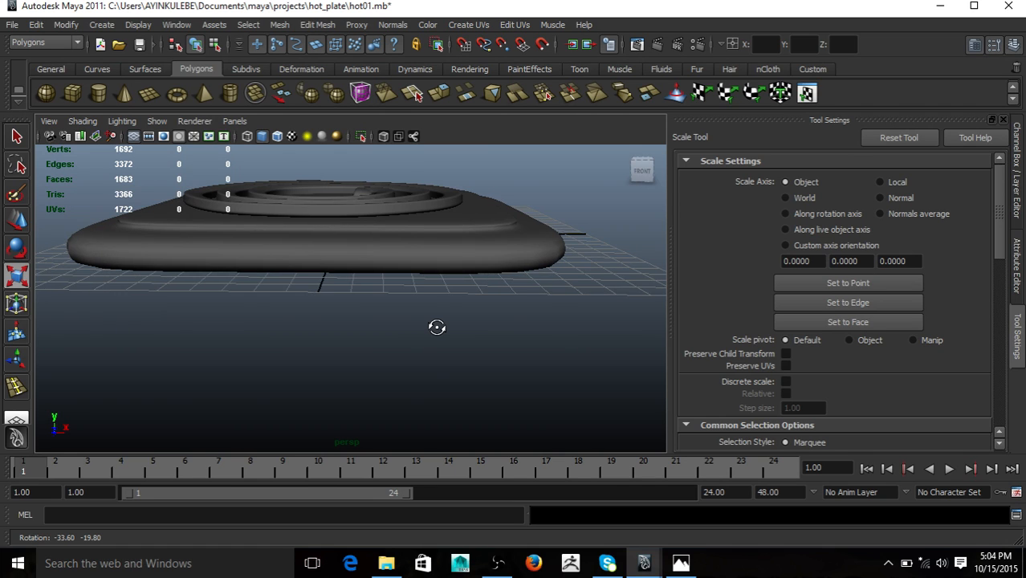
drag(437, 328, 373, 320)
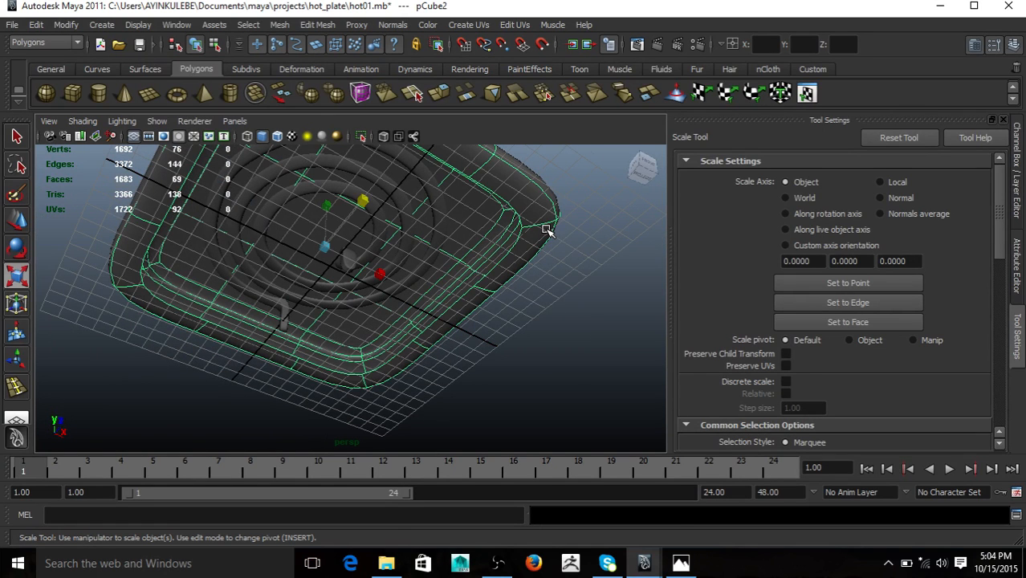
- Remove a corner face on the base underside, smooth-preview the whole plate and check it against the reference photo
key(1)
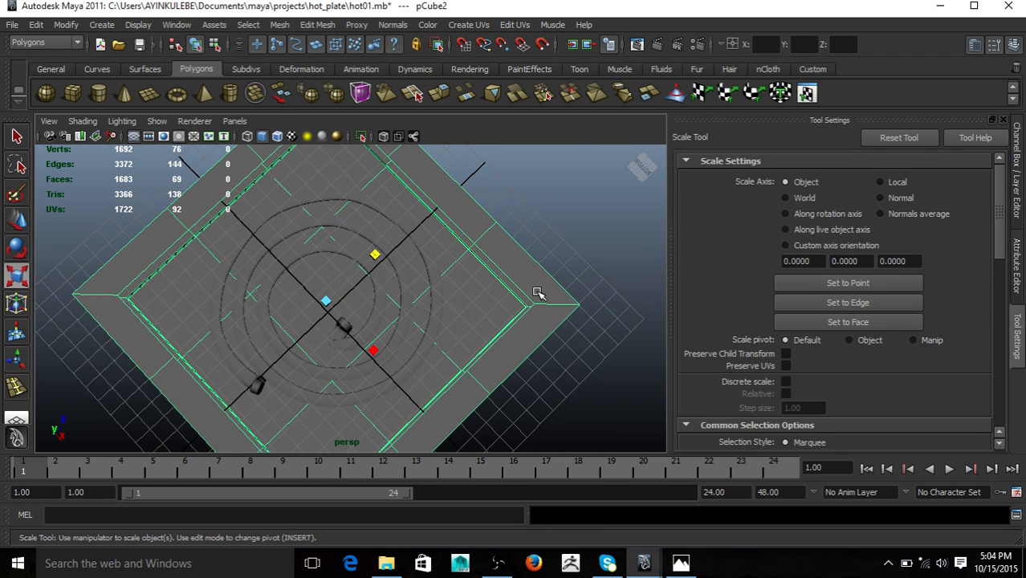
click(527, 353)
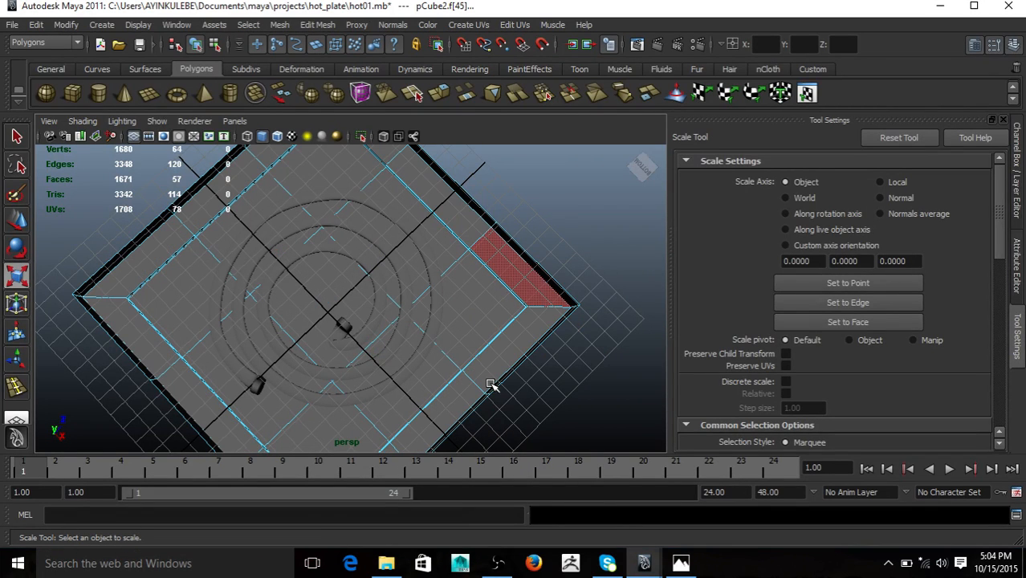
key(3)
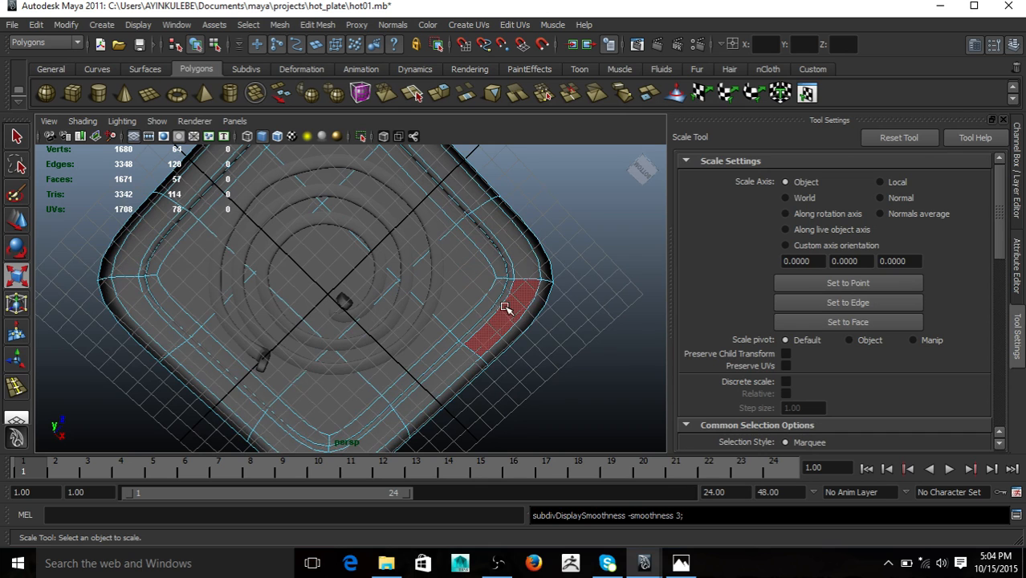
drag(505, 308, 446, 329)
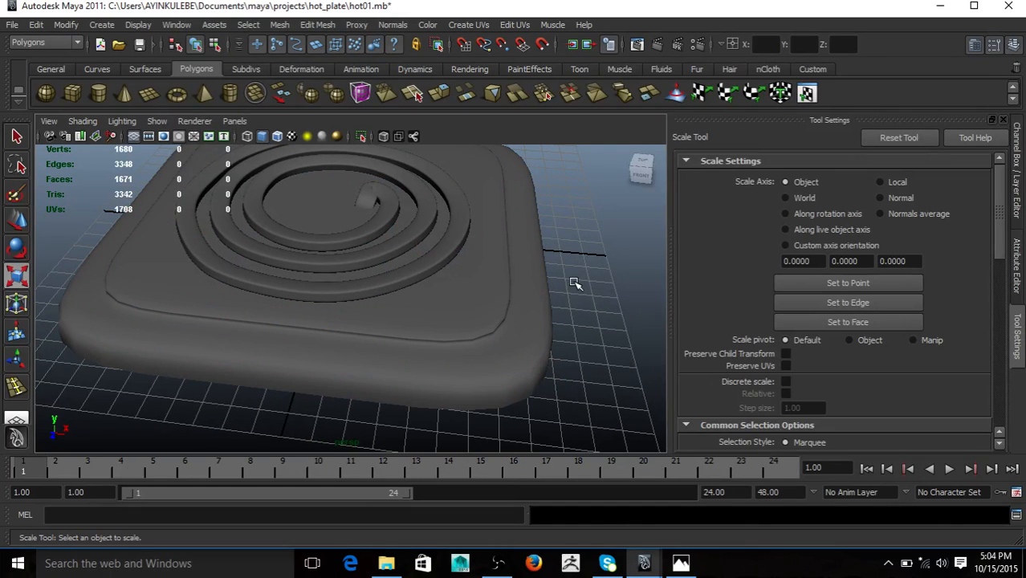
drag(575, 283, 504, 347)
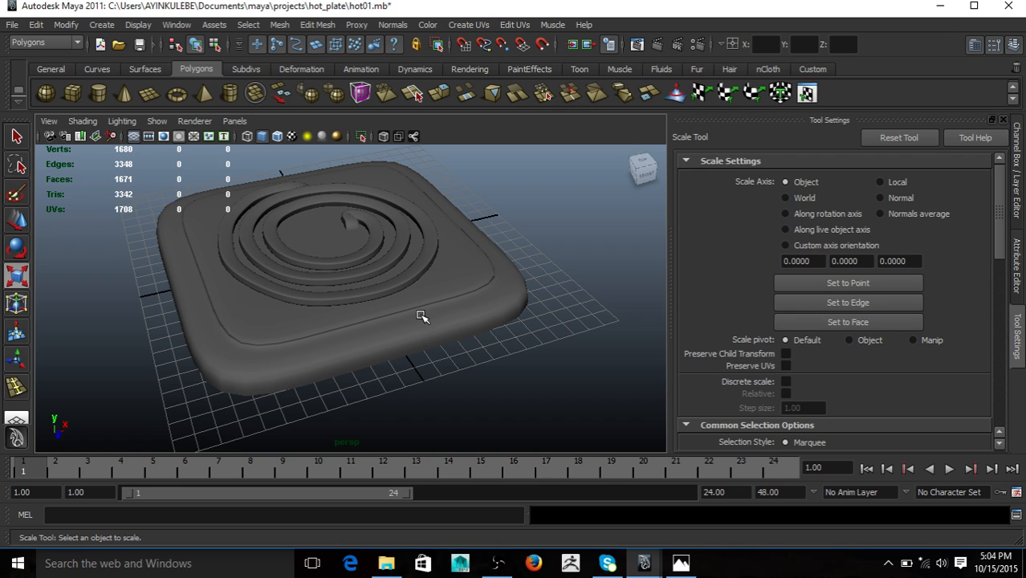
click(424, 316)
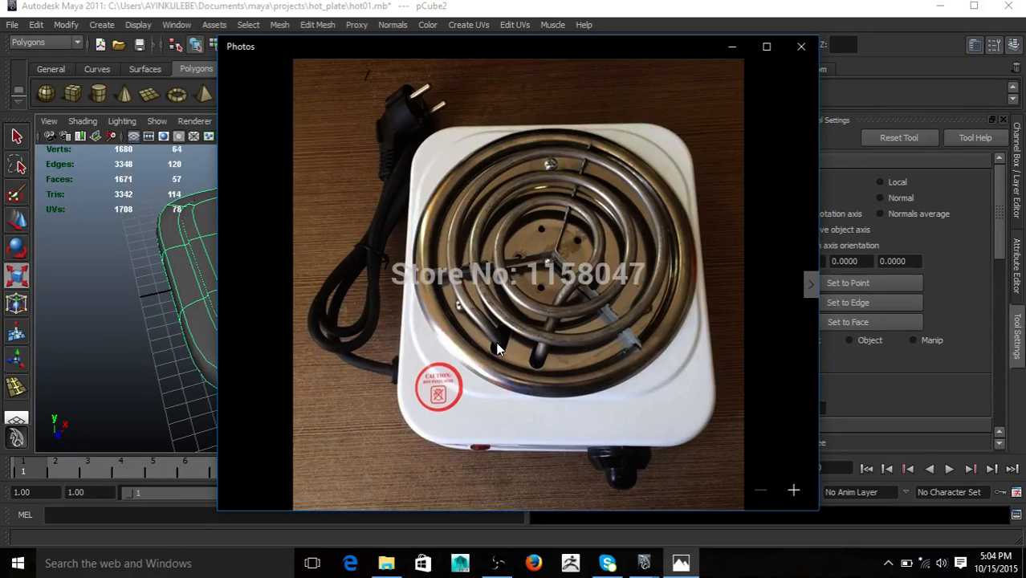
- Close the Photos reference, nudge the spiral coil up above the plate and orbit around it
click(802, 45)
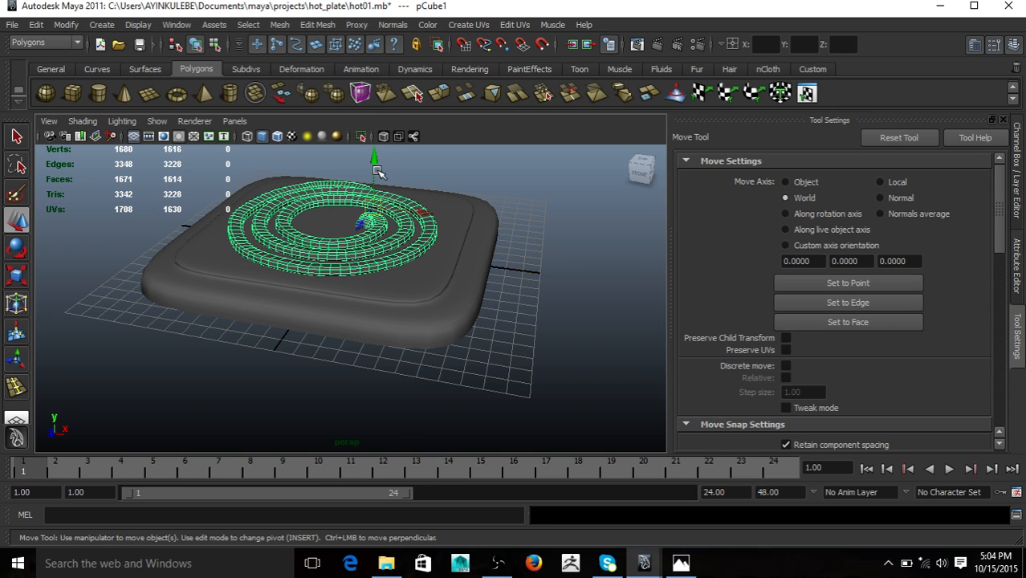
drag(373, 159, 373, 144)
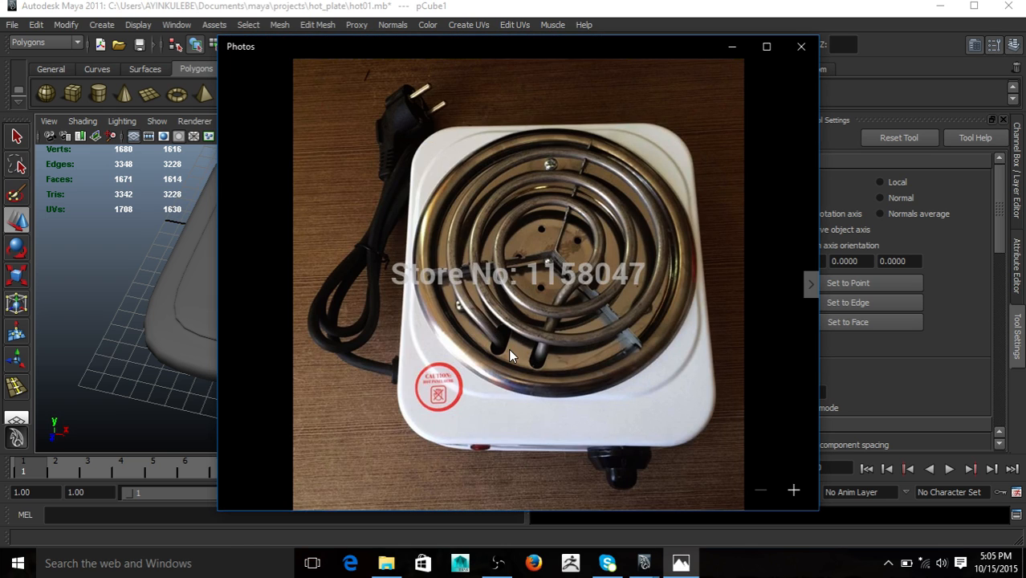
click(802, 45)
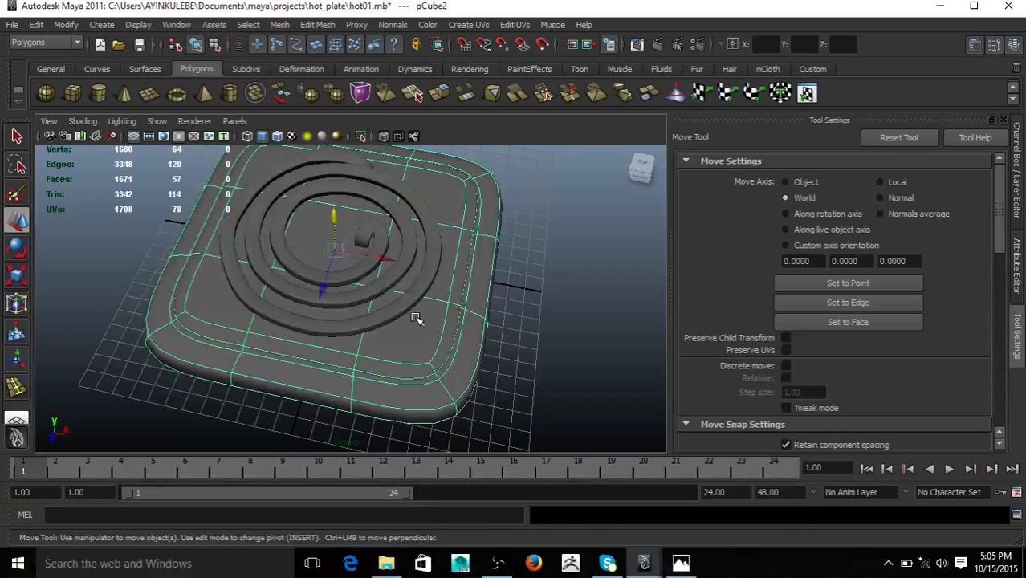
drag(417, 318, 382, 241)
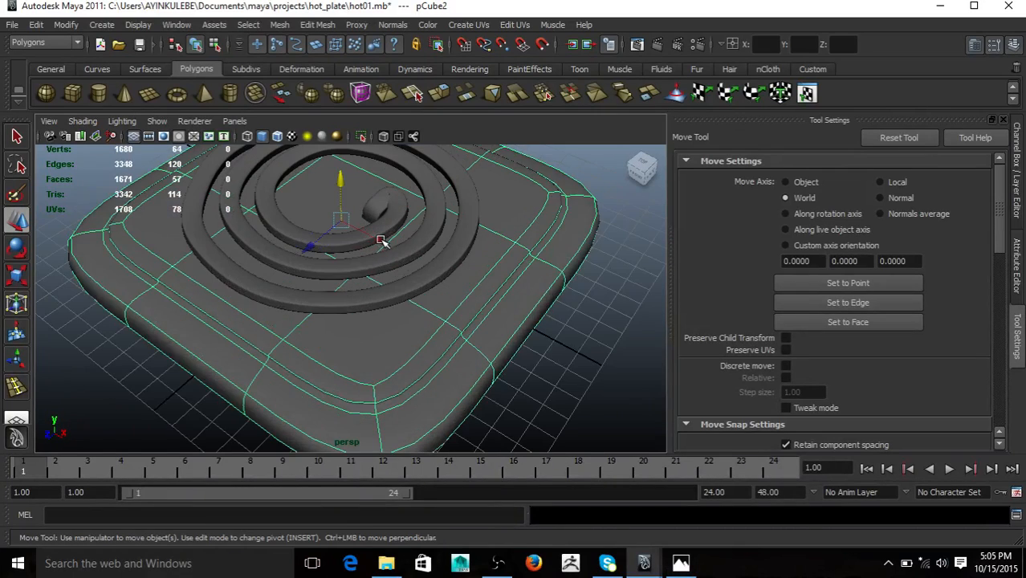
drag(382, 241, 379, 325)
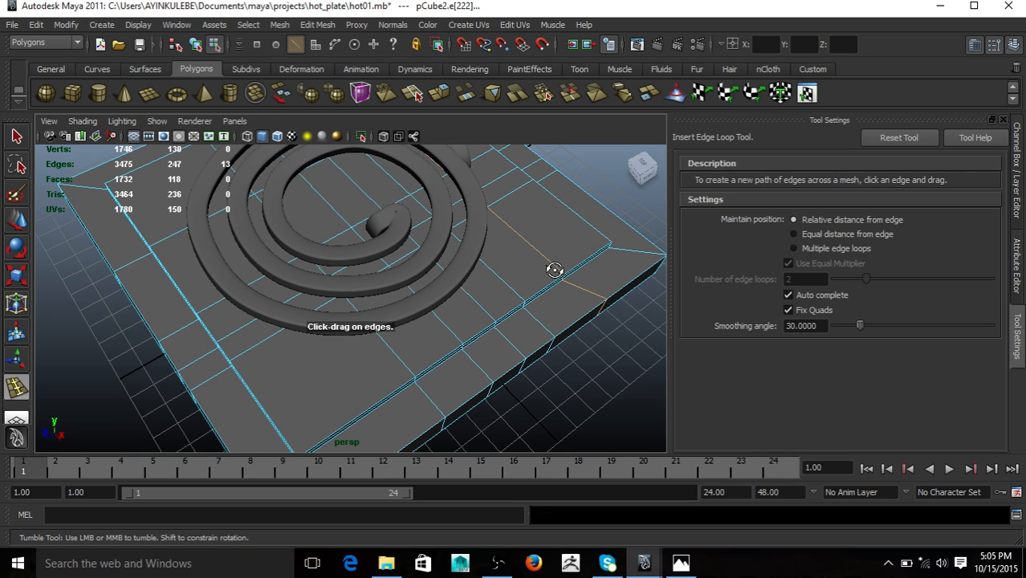
- Insert two edge loops across the plate near the coil's end, then return to component selection
drag(556, 270, 452, 246)
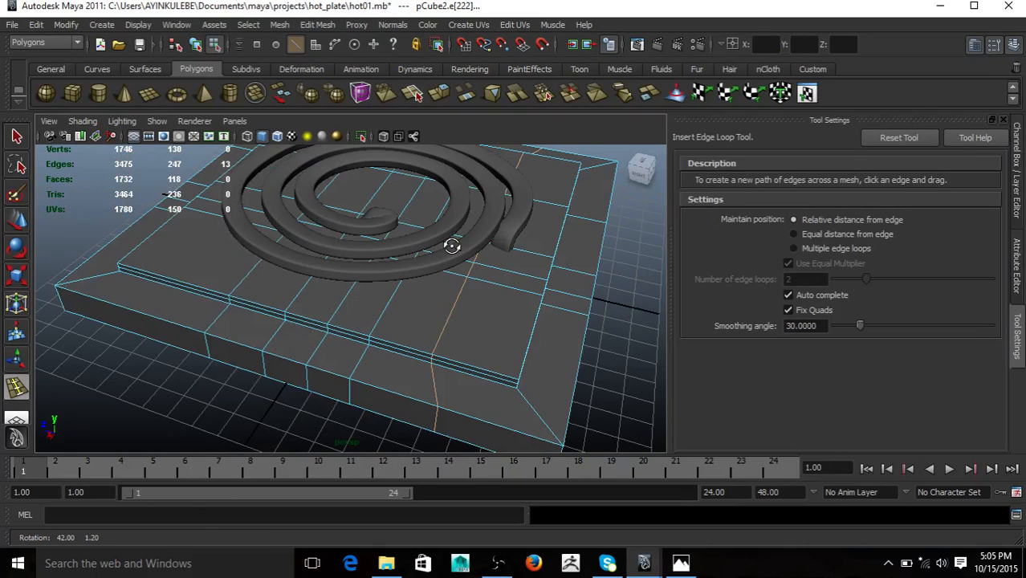
drag(453, 245, 448, 369)
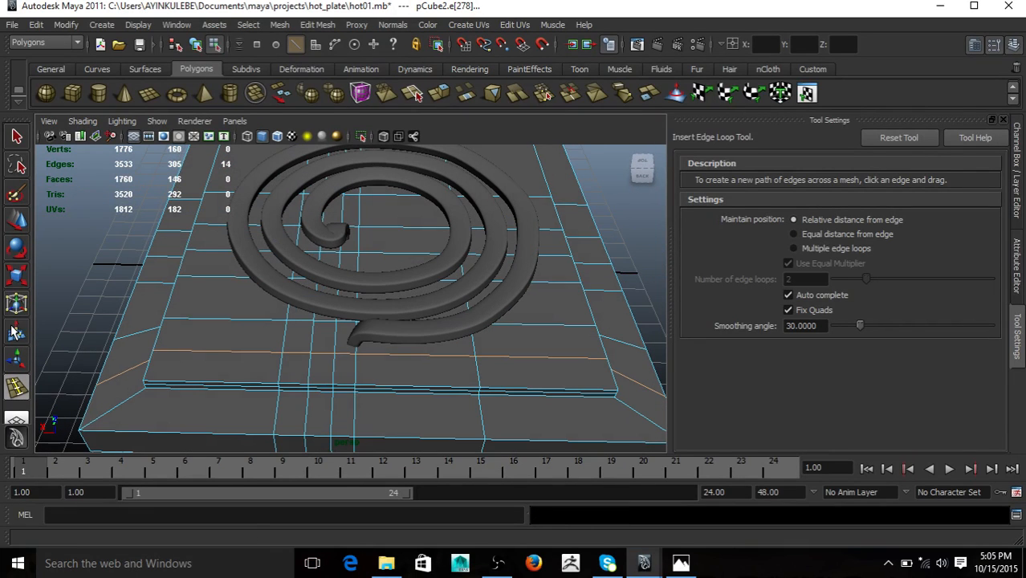
click(16, 137)
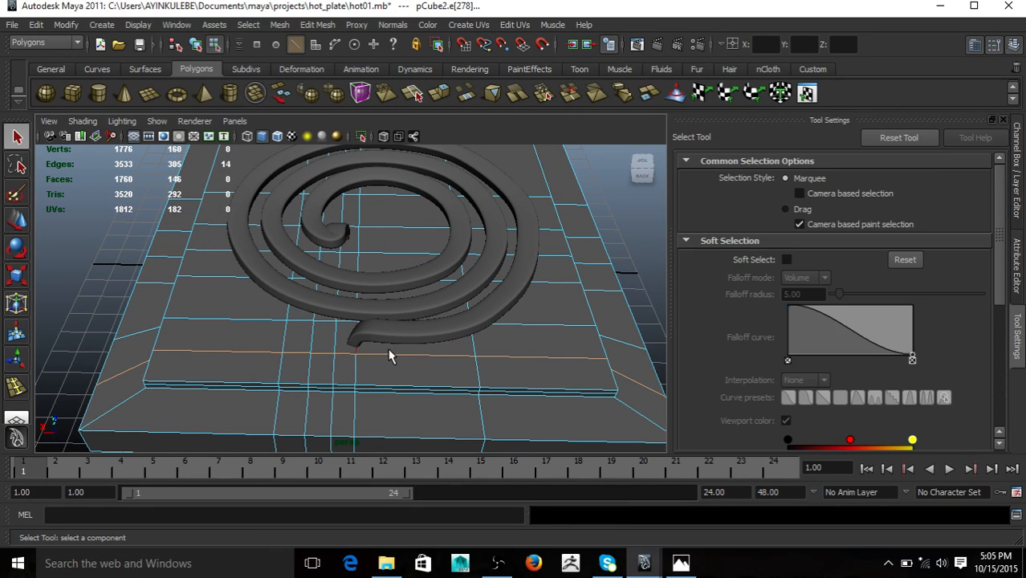
- Select the plate face under the coil's end with the Move tool and inspect it from around the plate
click(350, 346)
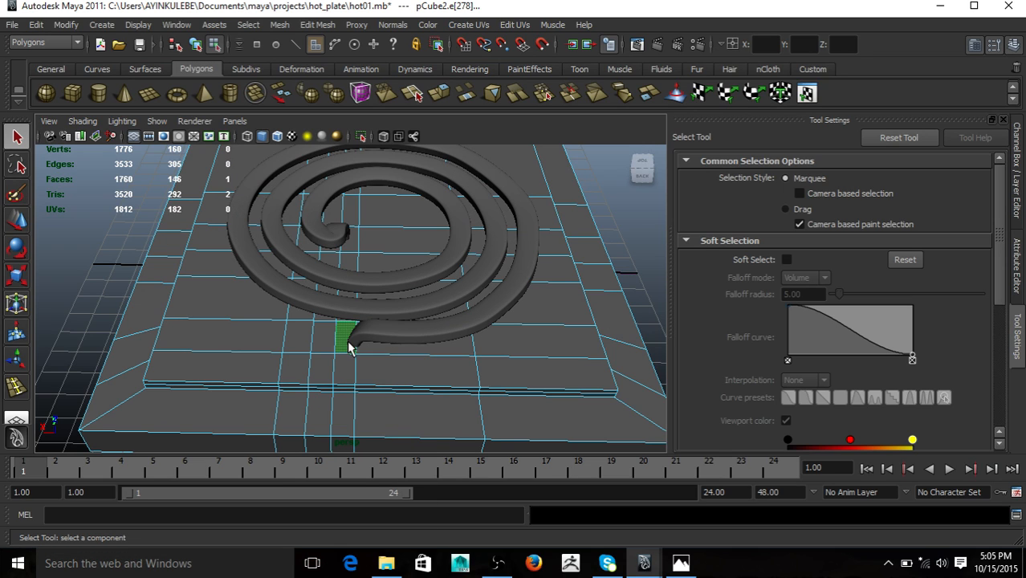
key(w)
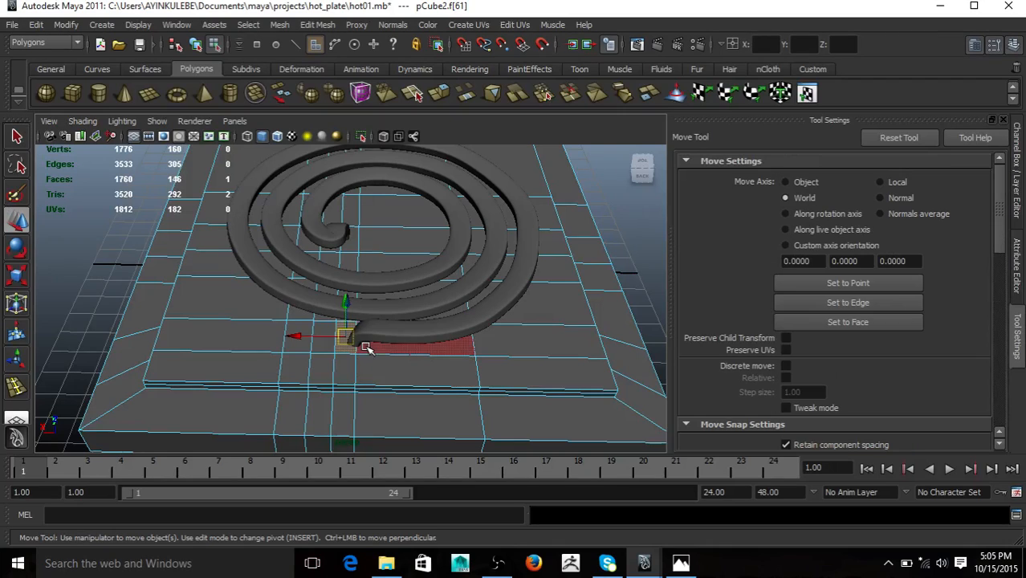
drag(364, 347, 308, 340)
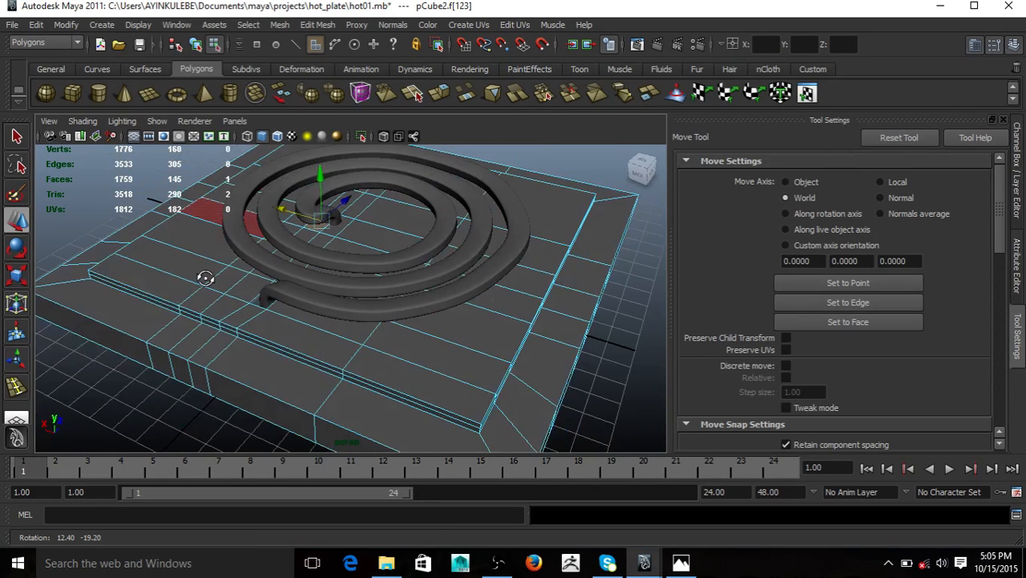
drag(206, 280, 342, 318)
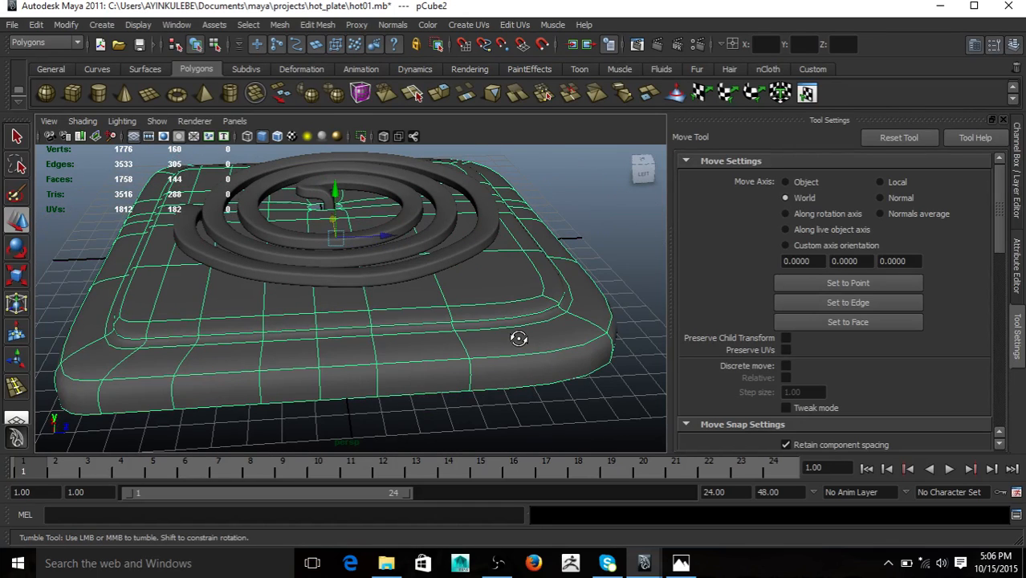
drag(517, 337, 456, 260)
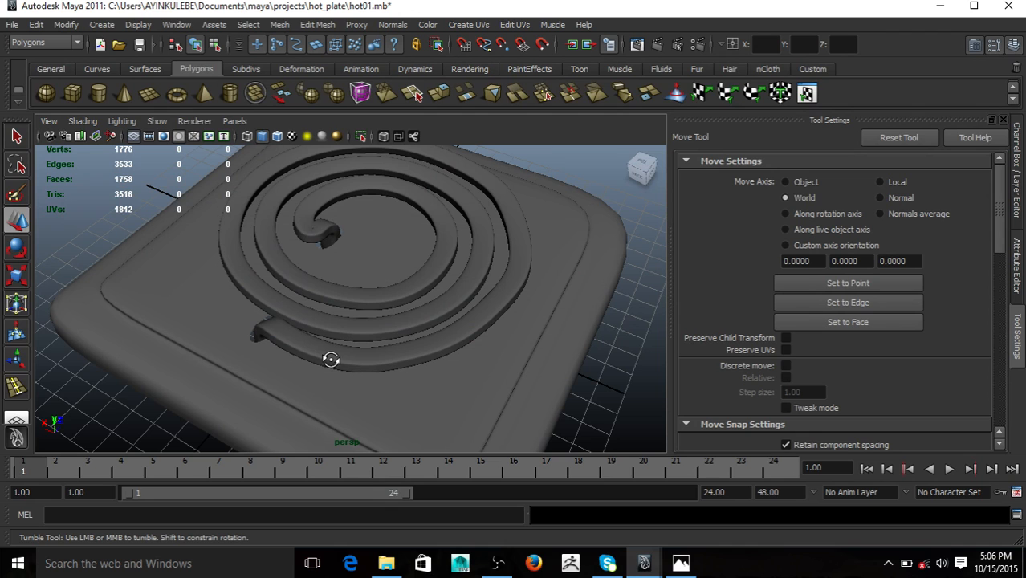
drag(331, 360, 296, 296)
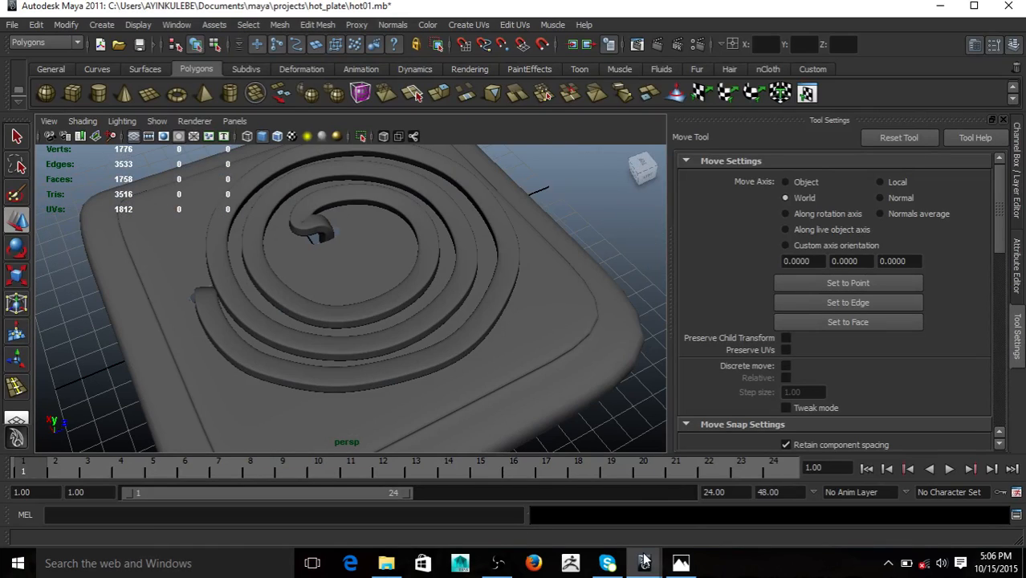
click(679, 562)
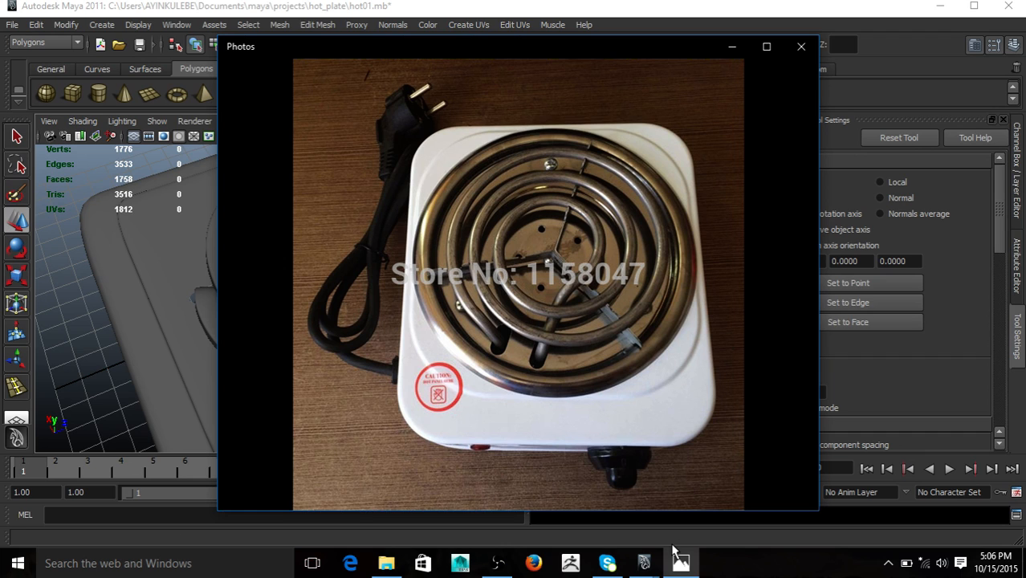
mouse_move(681, 562)
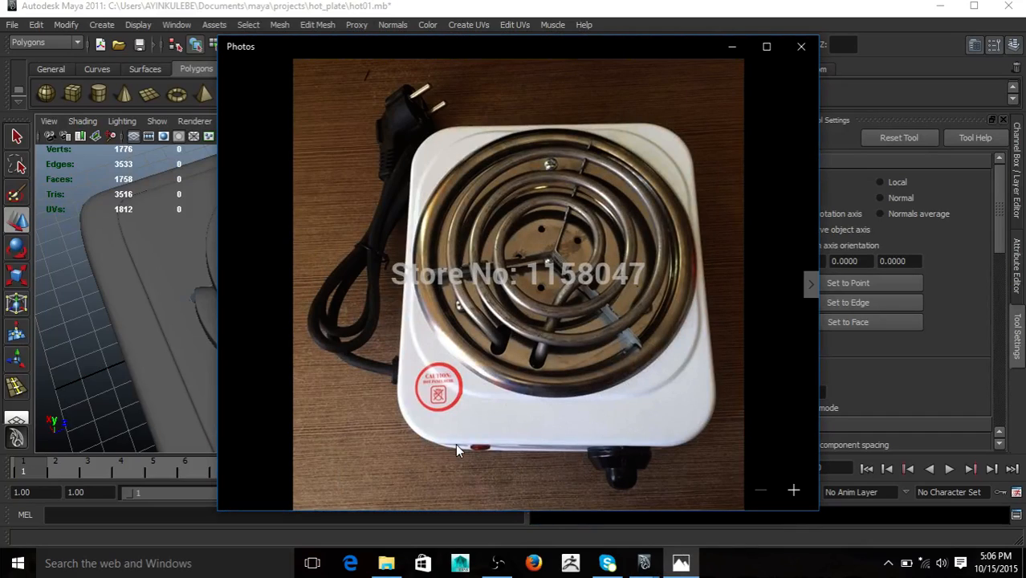
click(802, 45)
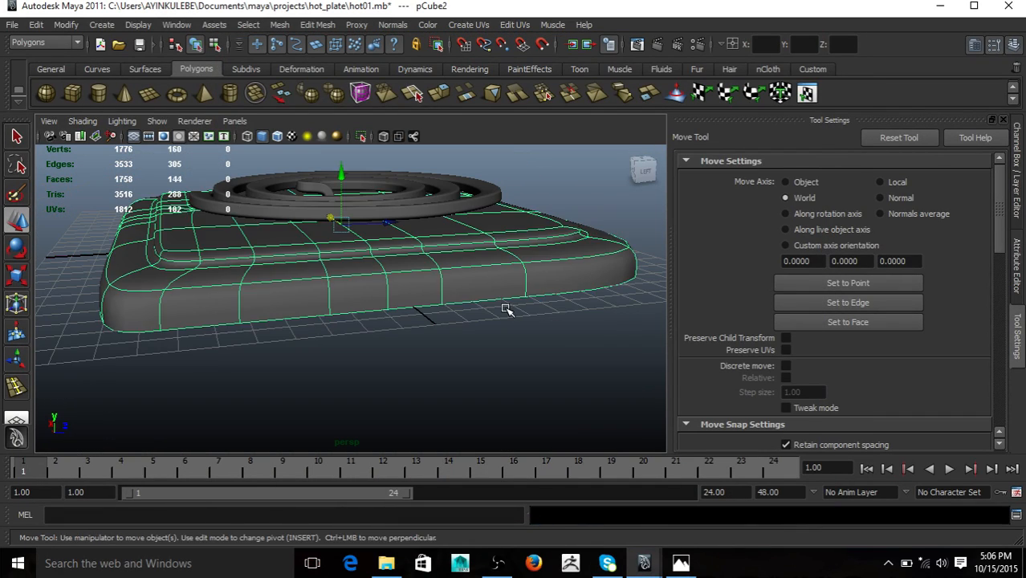
- Insert an edge loop around the plate's sides and check it against the reference photo
click(511, 309)
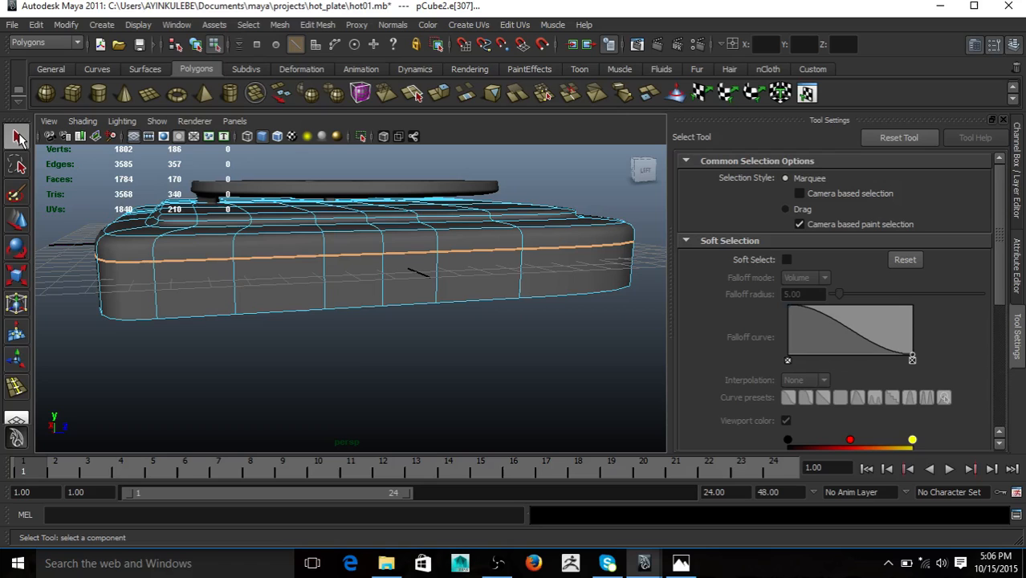
drag(322, 281, 401, 372)
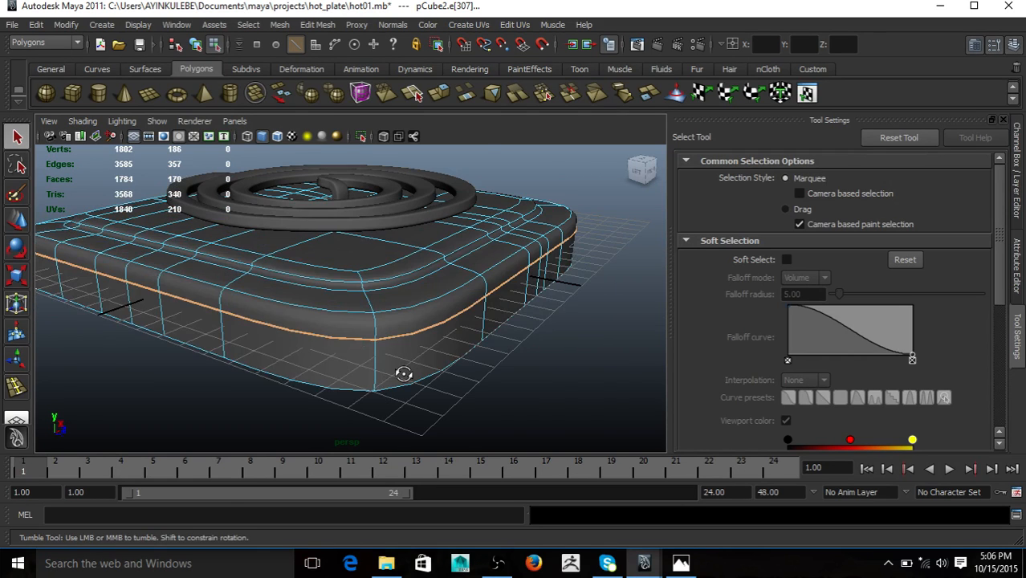
click(681, 562)
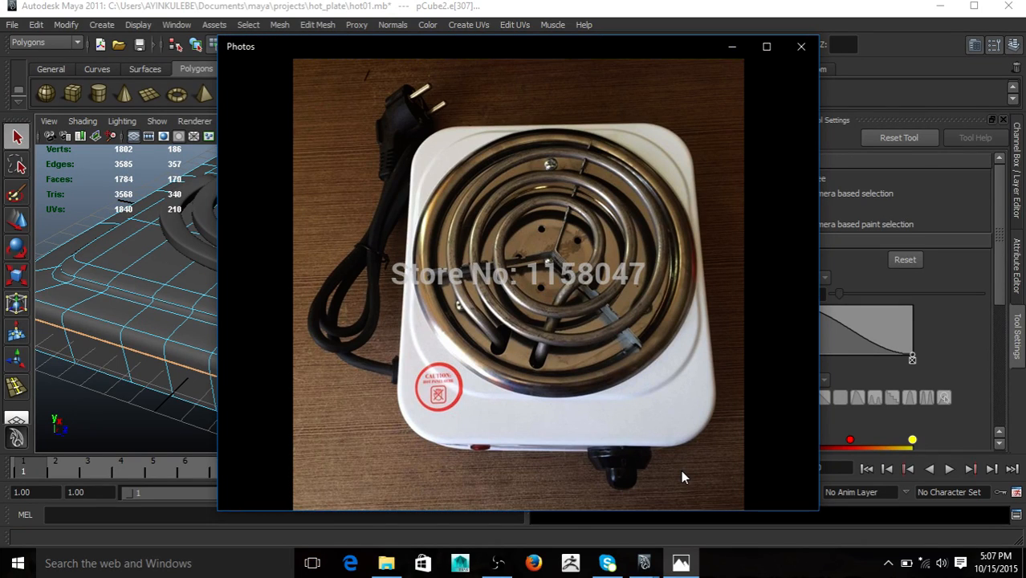
click(801, 45)
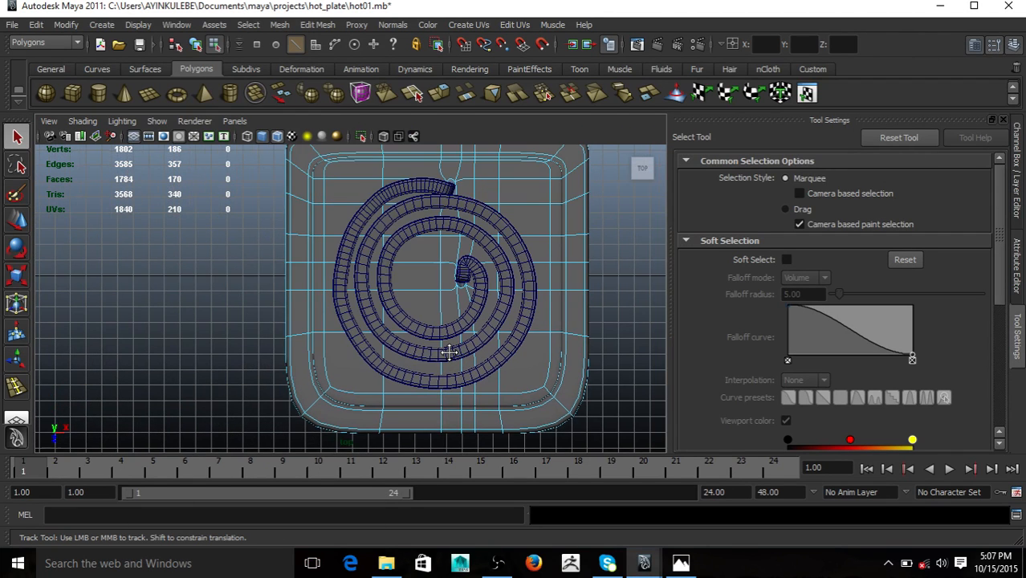
- Bring up the marking menu over the plate to toggle smooth mesh preview off
right_click(448, 353)
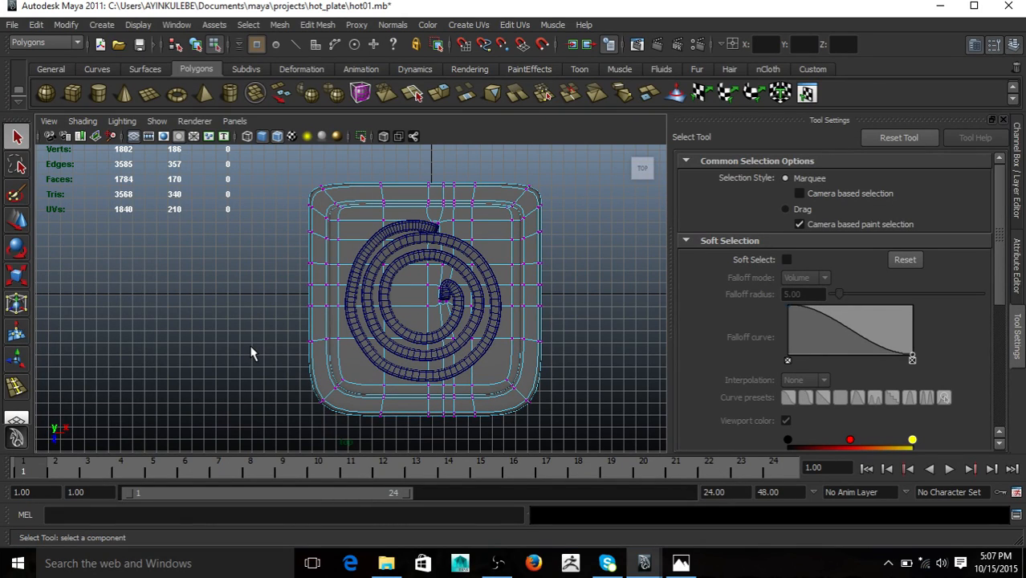
mouse_move(260, 440)
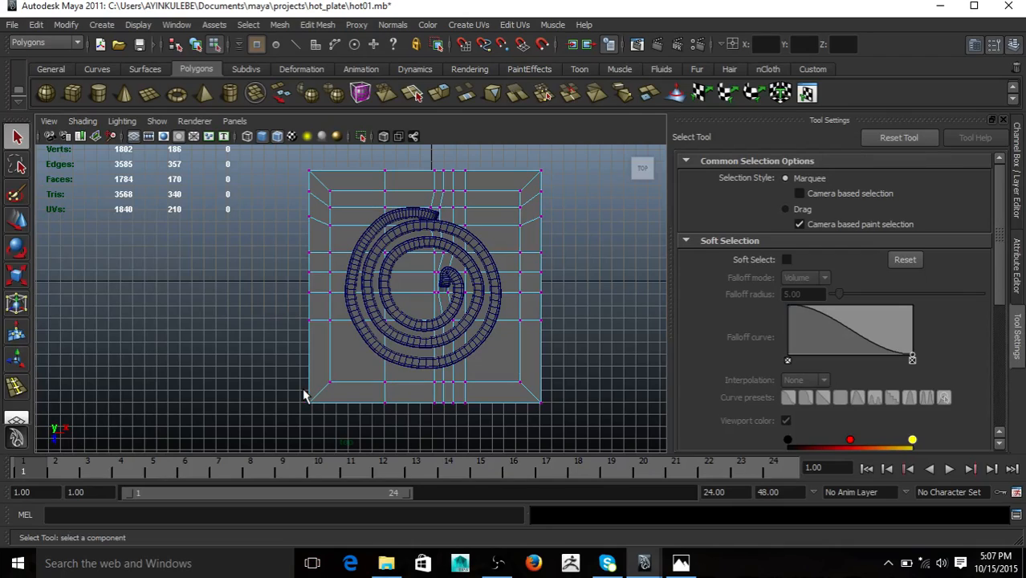
mouse_move(572, 469)
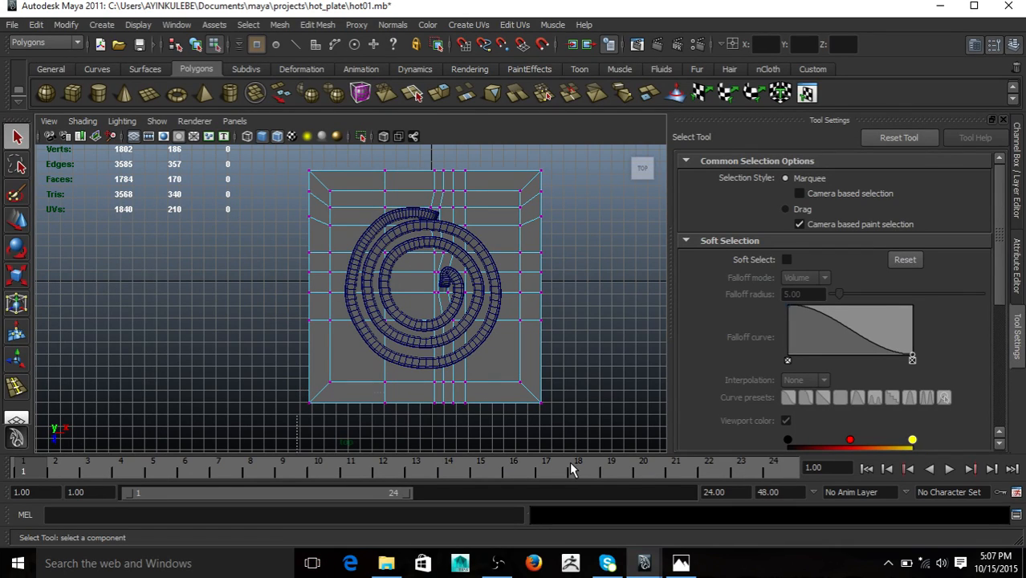